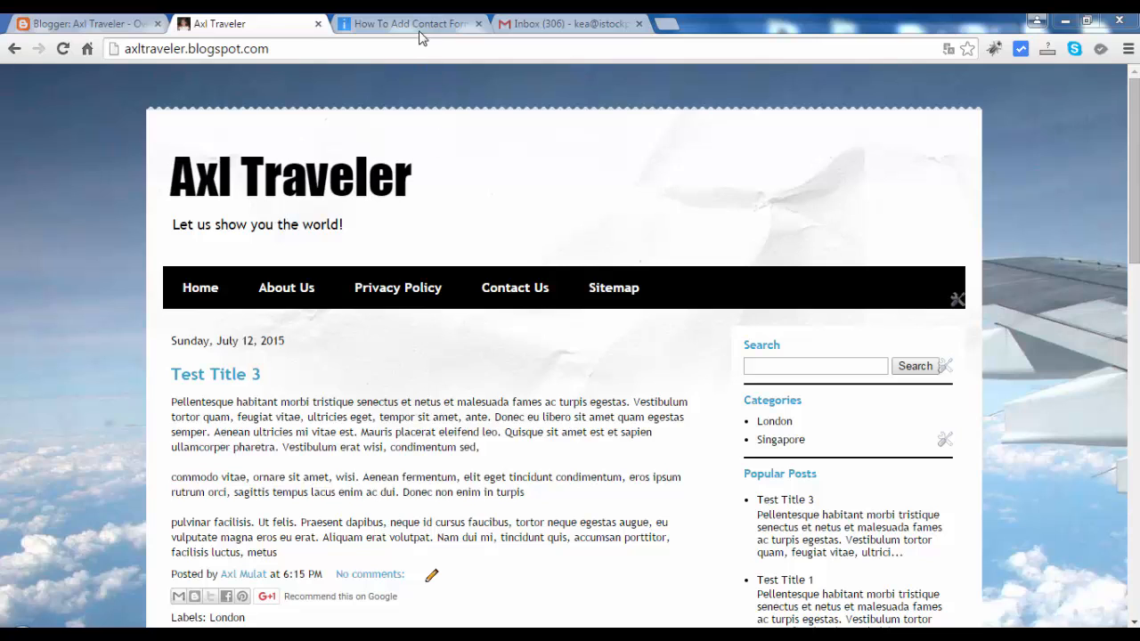
# - Read the tutorial's Step 1: Widget on adding the contact form gadget, then return to the Blogger dashboard
pyautogui.click(408, 23)
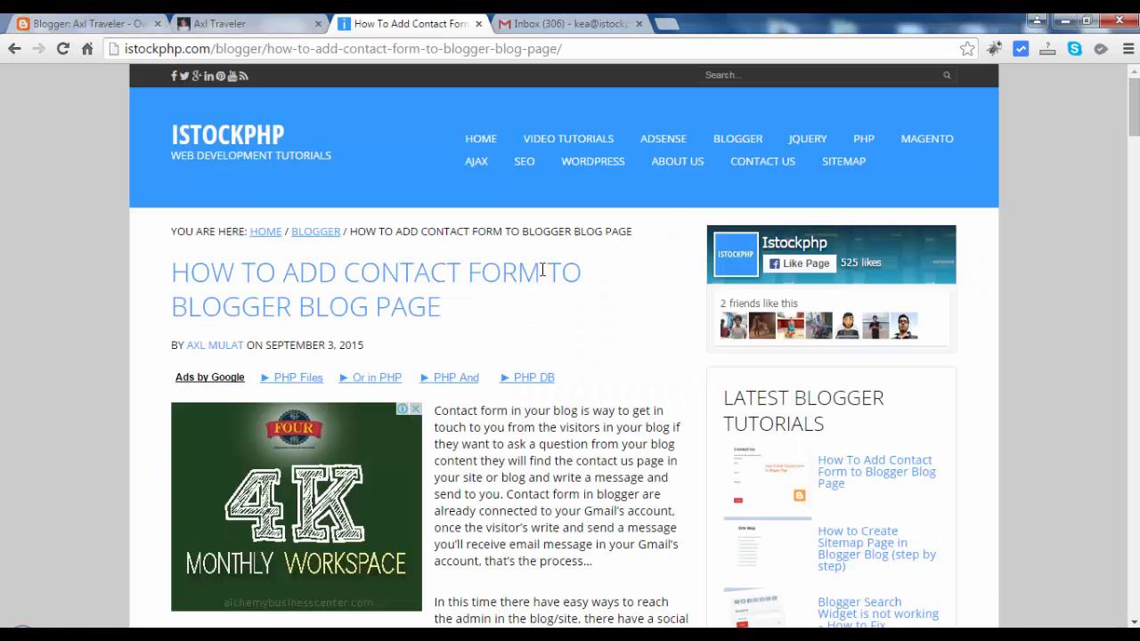
pyautogui.moveTo(571, 297)
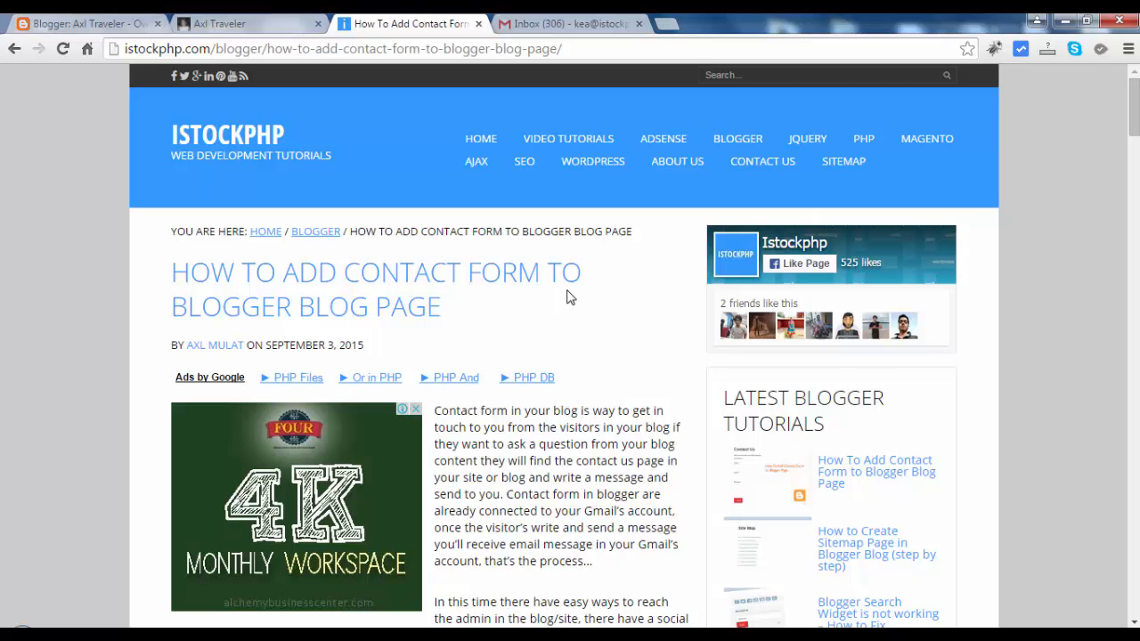
pyautogui.scroll(-3)
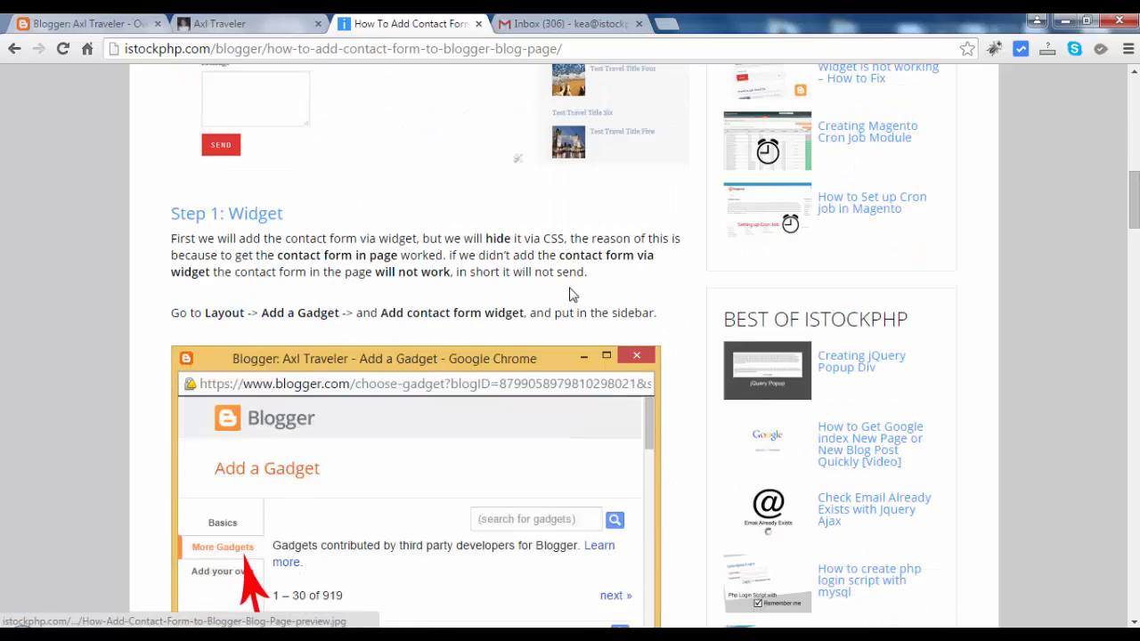
pyautogui.scroll(-3)
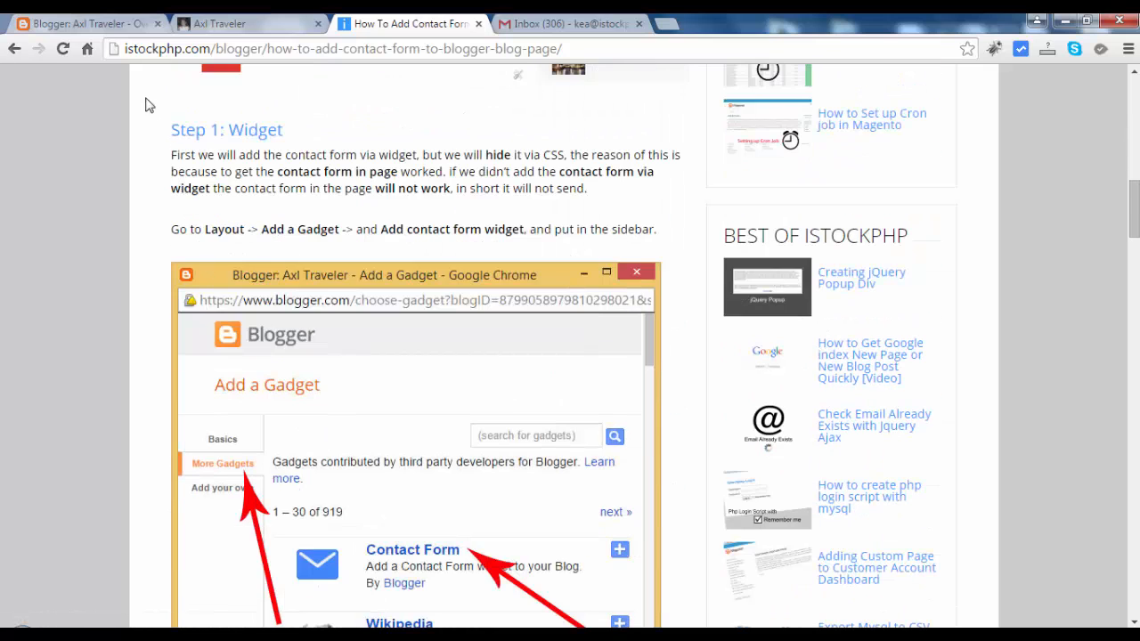
pyautogui.click(81, 23)
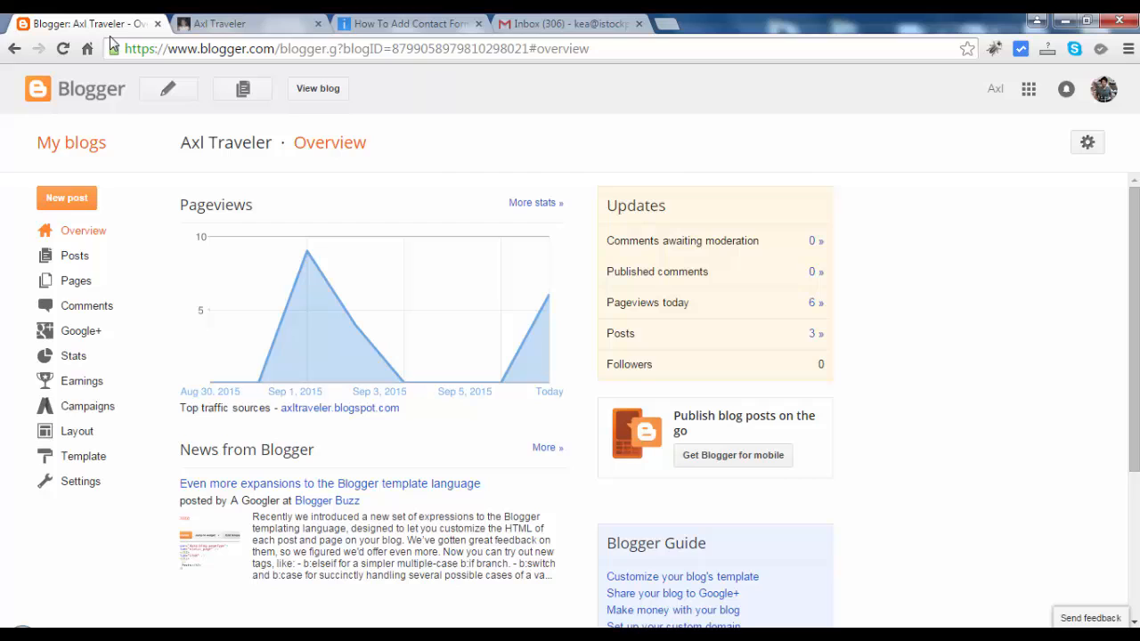
# - View the blog's Pages list, go to Layout, and leave the Pages gadget settings unchanged
pyautogui.click(75, 281)
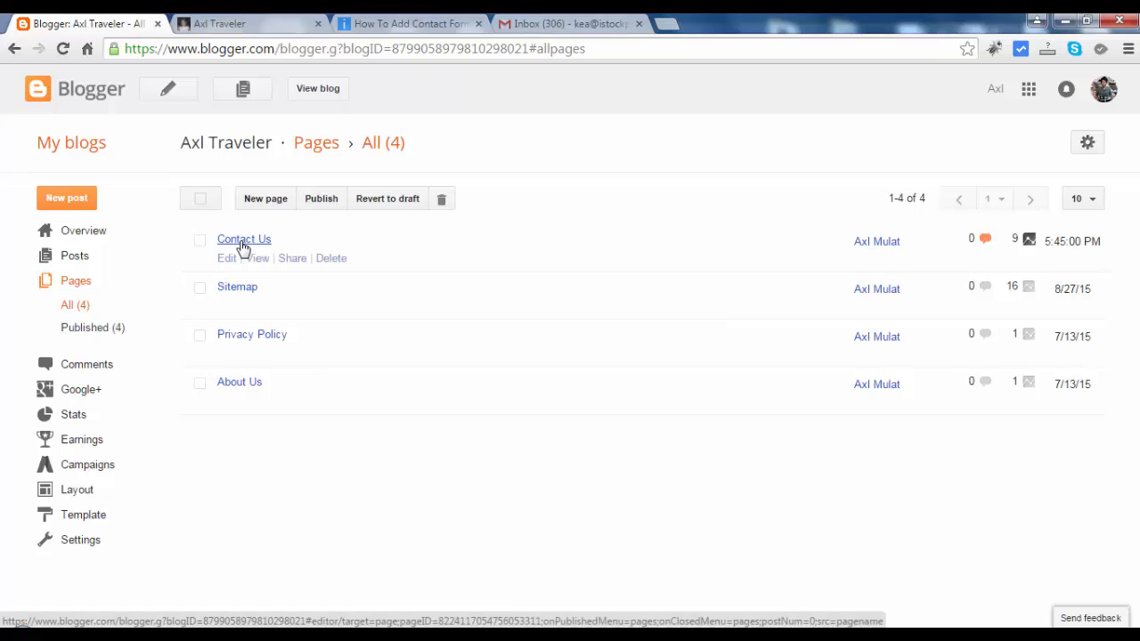
pyautogui.moveTo(250, 236)
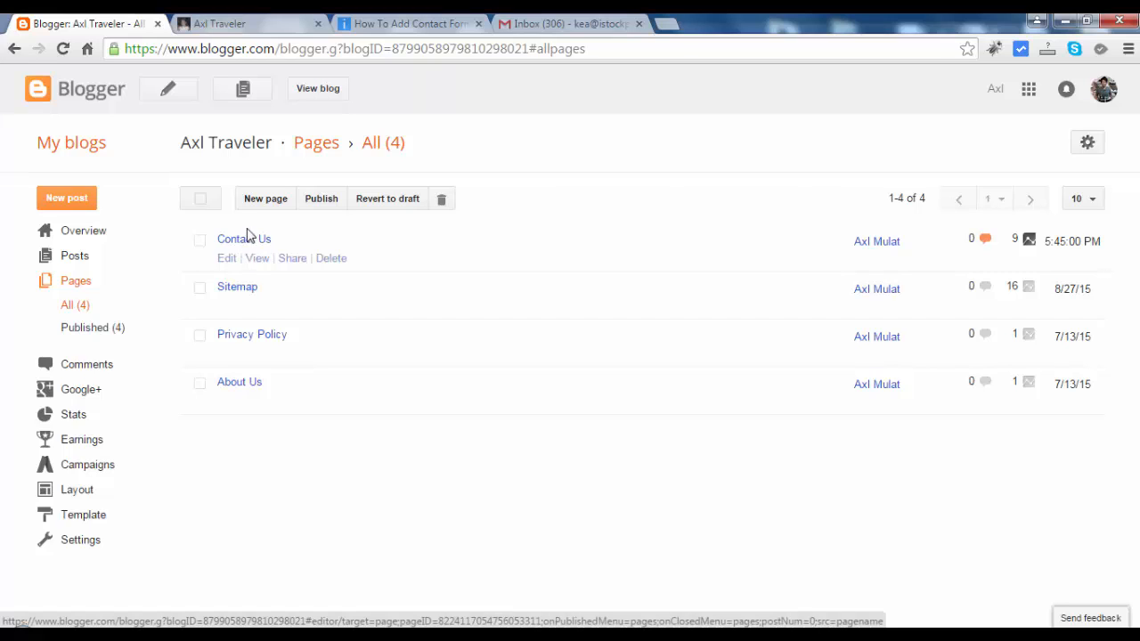
pyautogui.moveTo(239, 241)
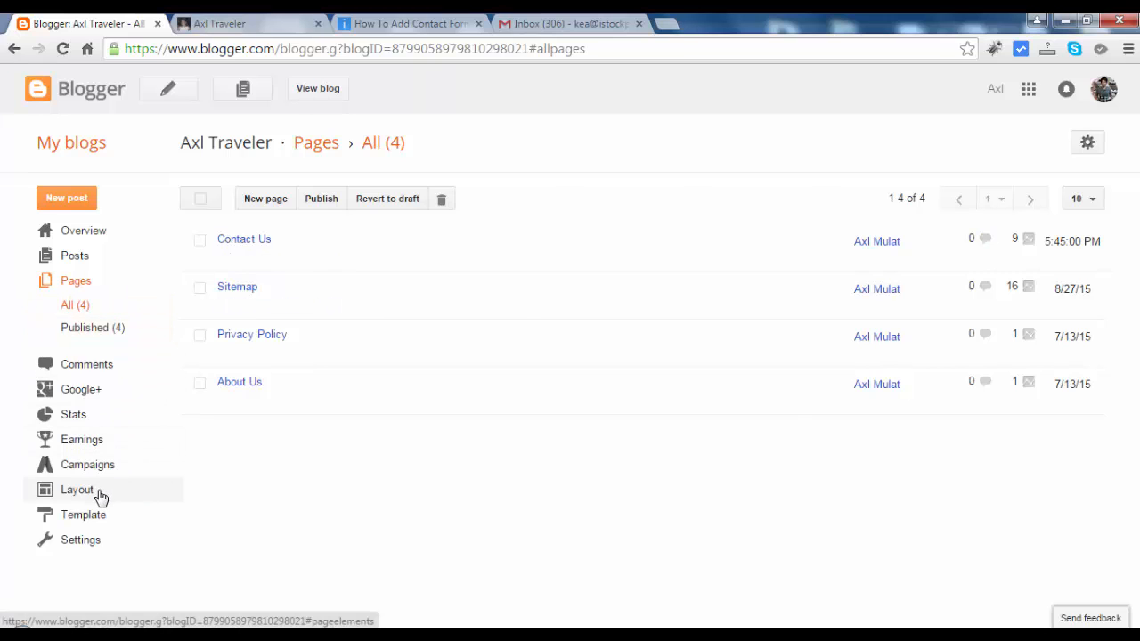
pyautogui.click(76, 489)
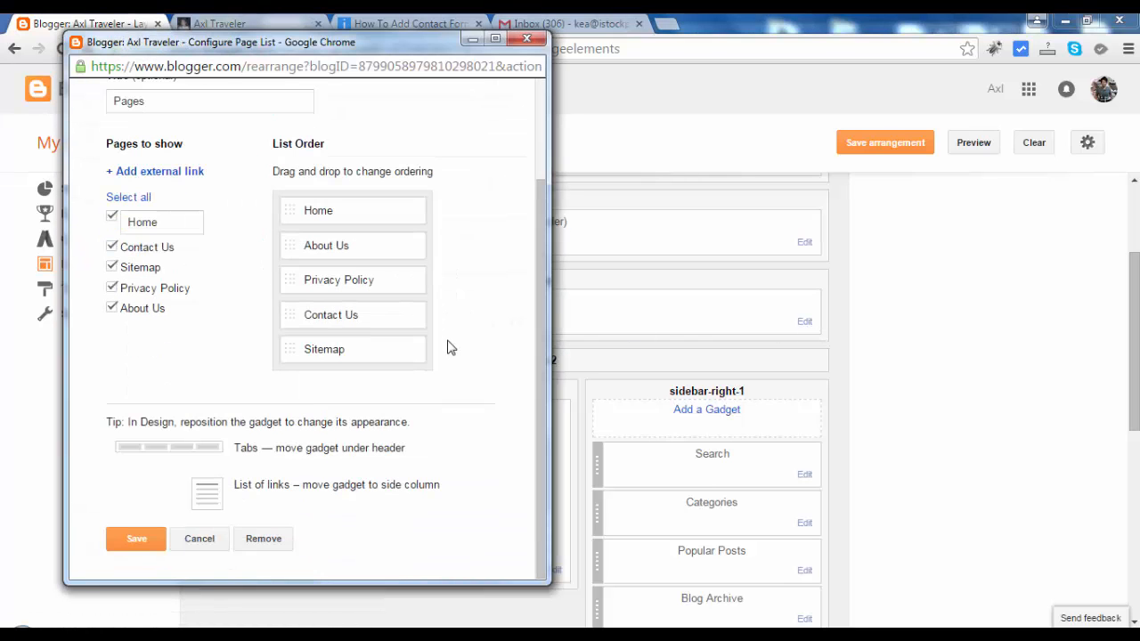
pyautogui.moveTo(487, 189)
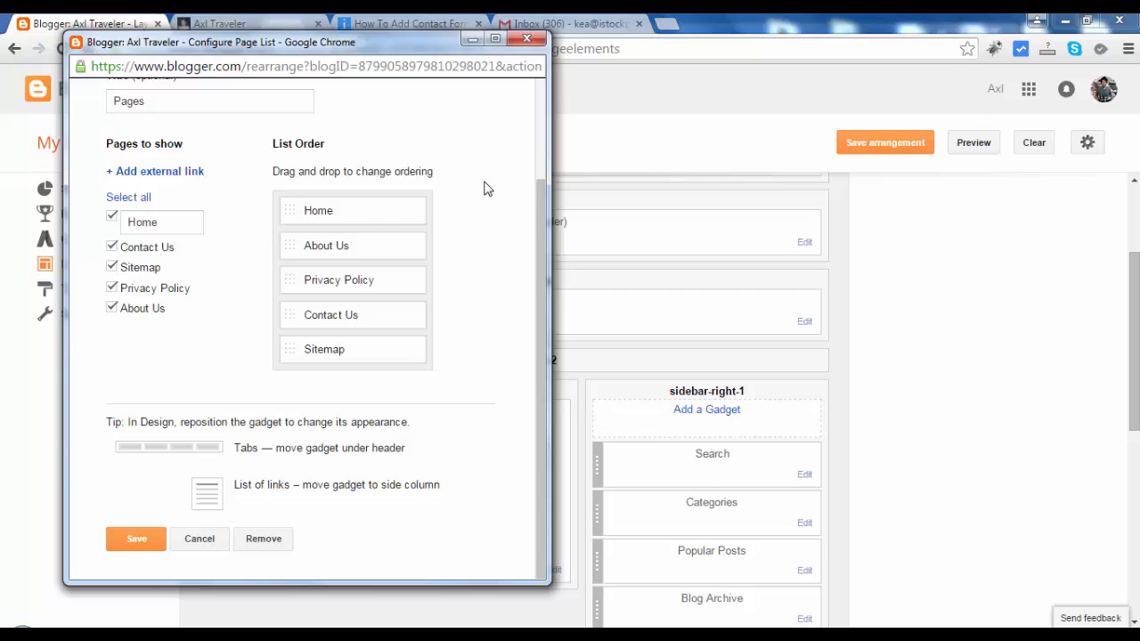
pyautogui.click(137, 539)
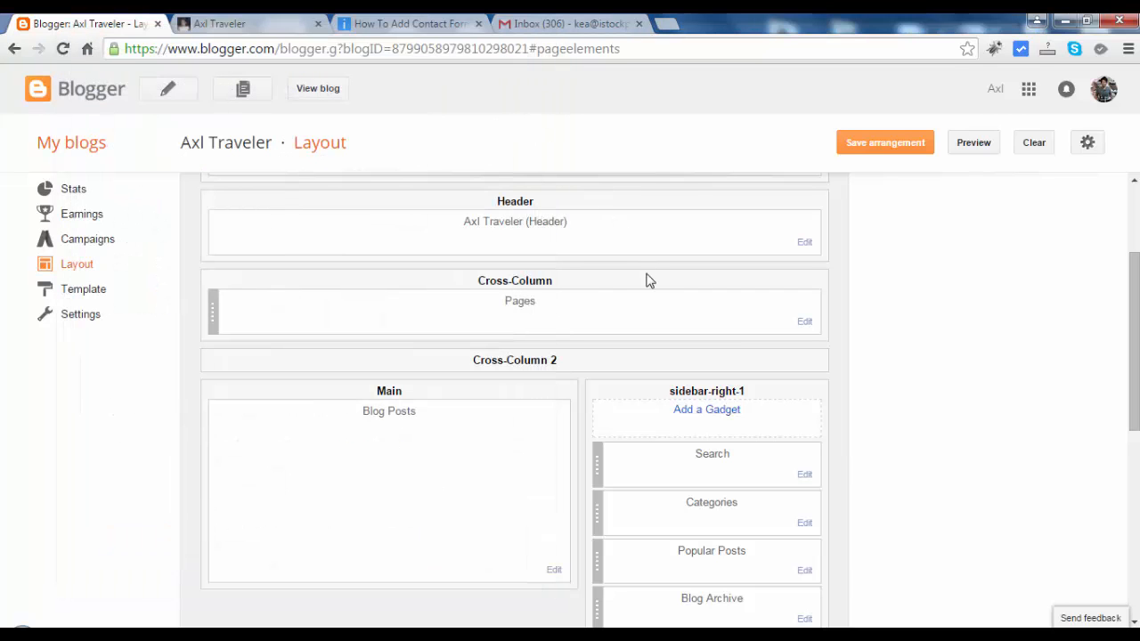
pyautogui.moveTo(410, 20)
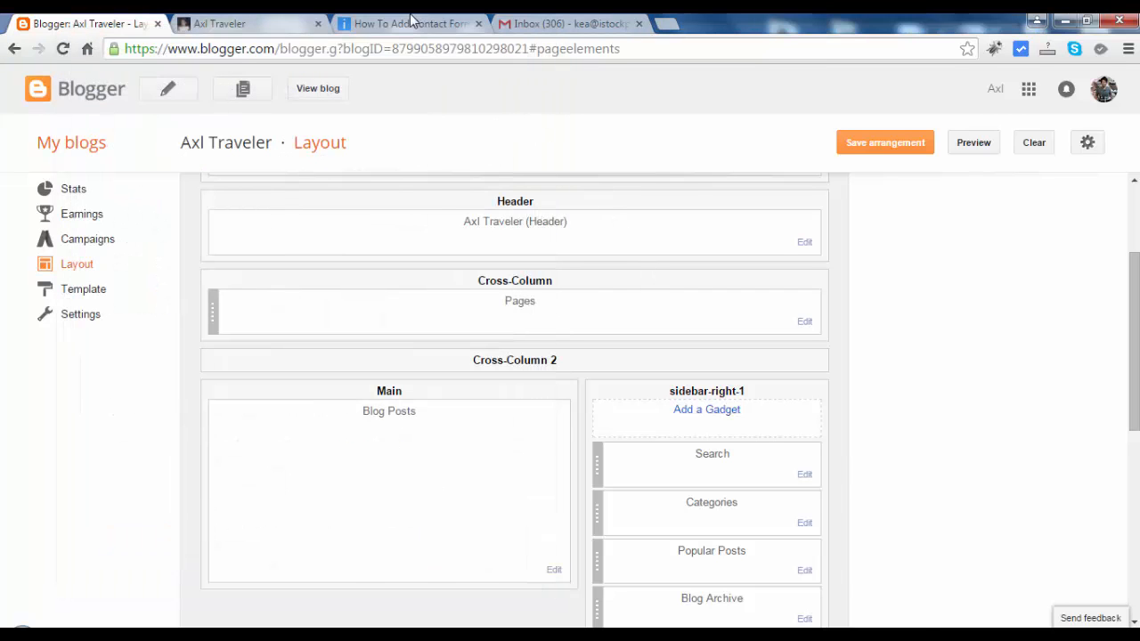
# - View the live blog's Contact Us page, which has no form yet, then return to the Blogger layout
pyautogui.click(410, 25)
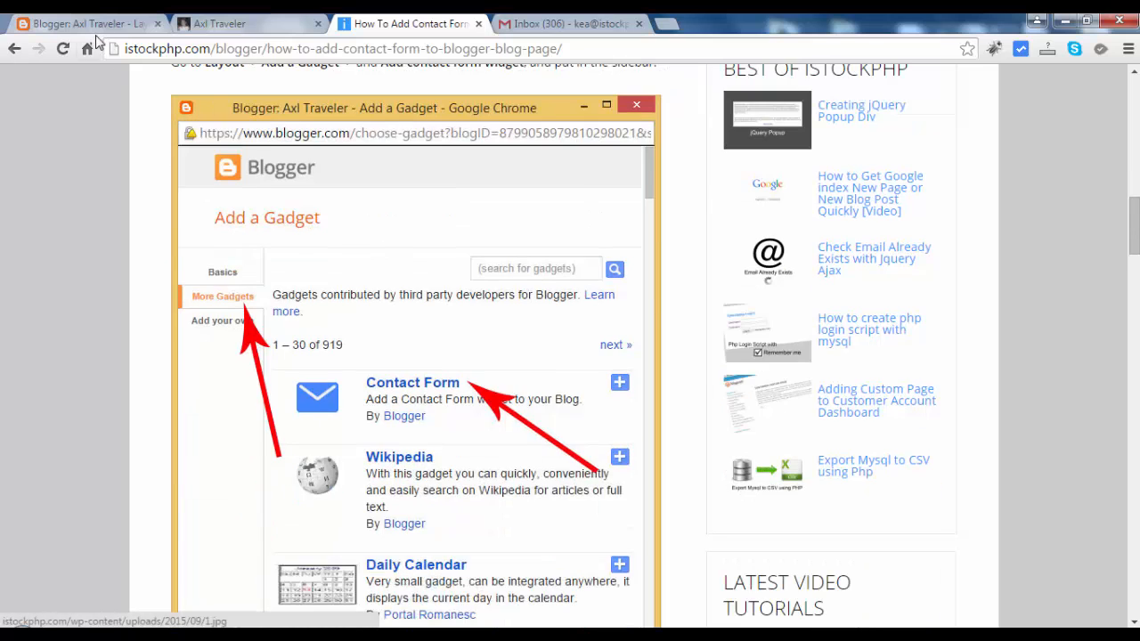
pyautogui.click(249, 23)
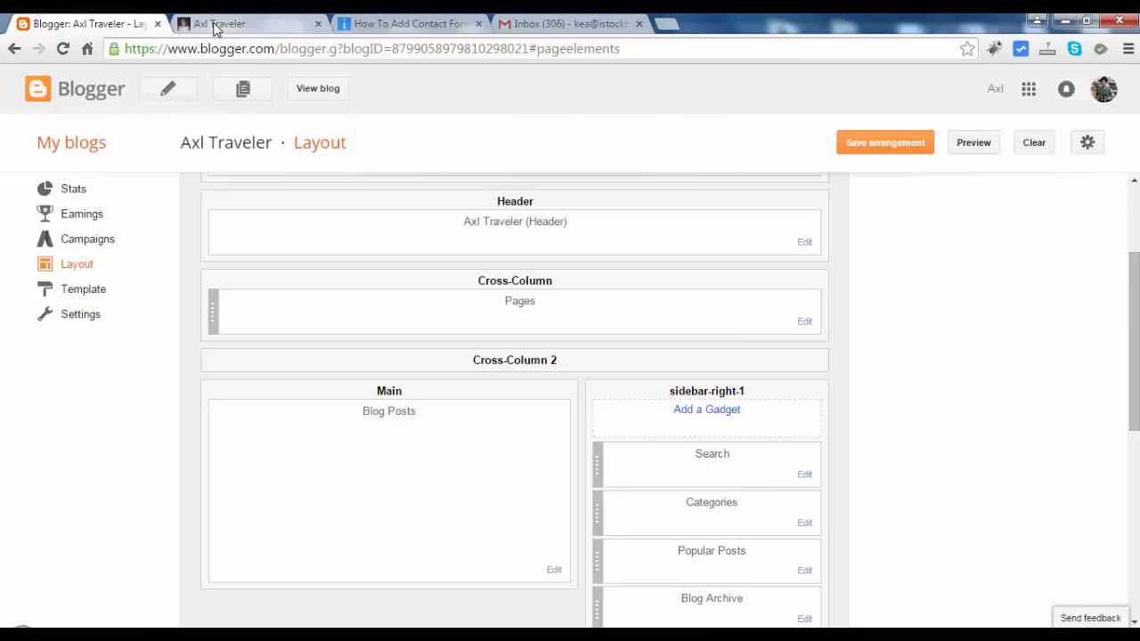
pyautogui.click(249, 23)
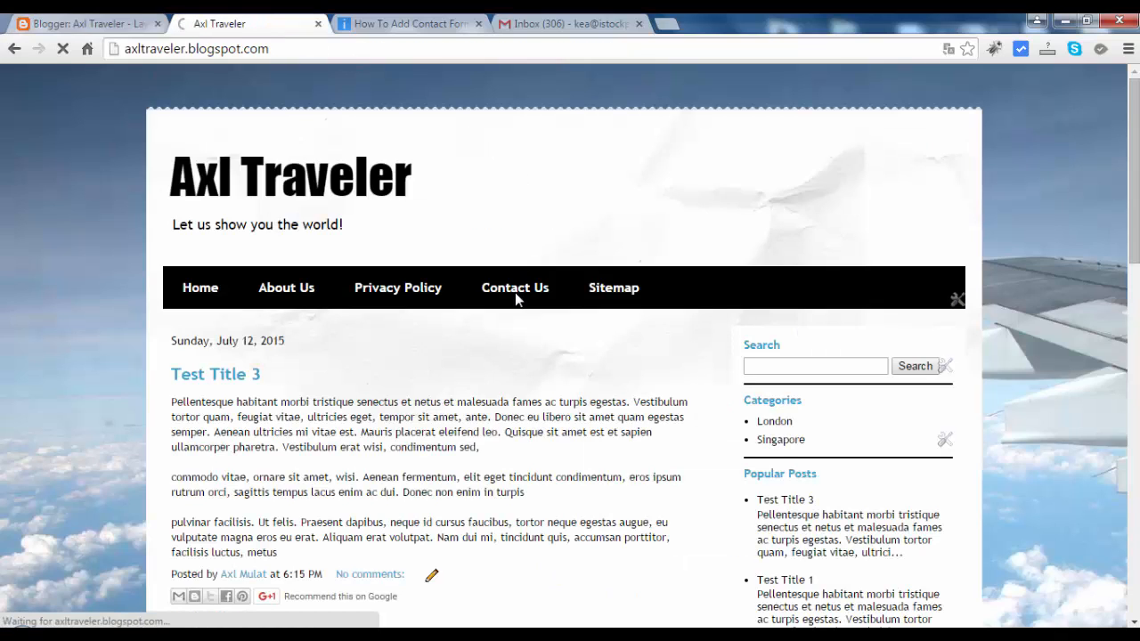
pyautogui.click(514, 287)
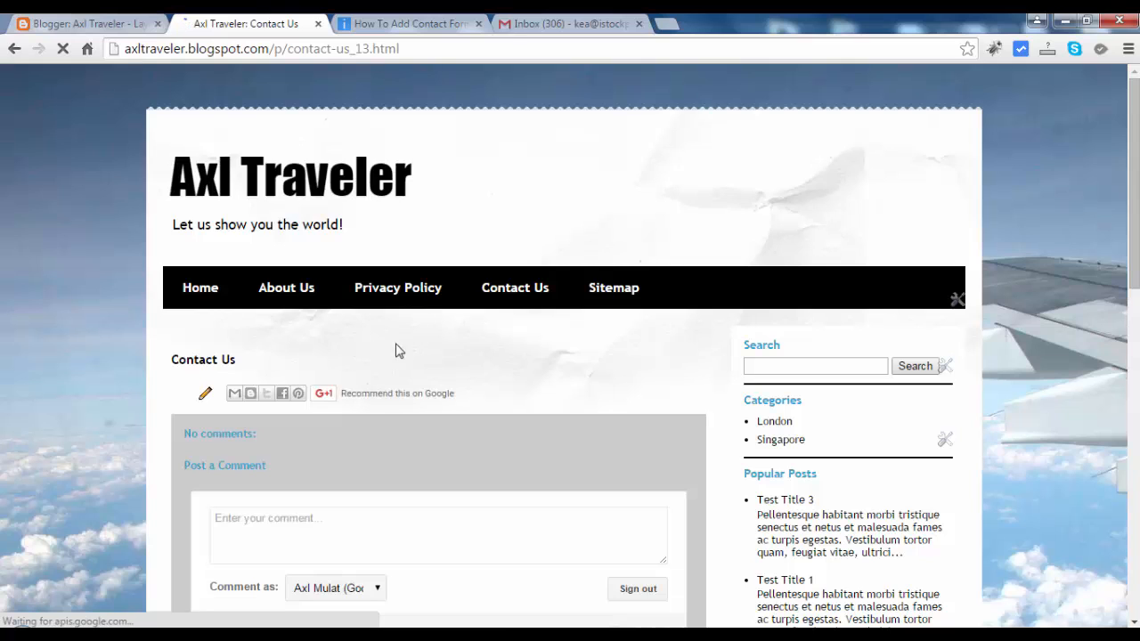
pyautogui.click(84, 23)
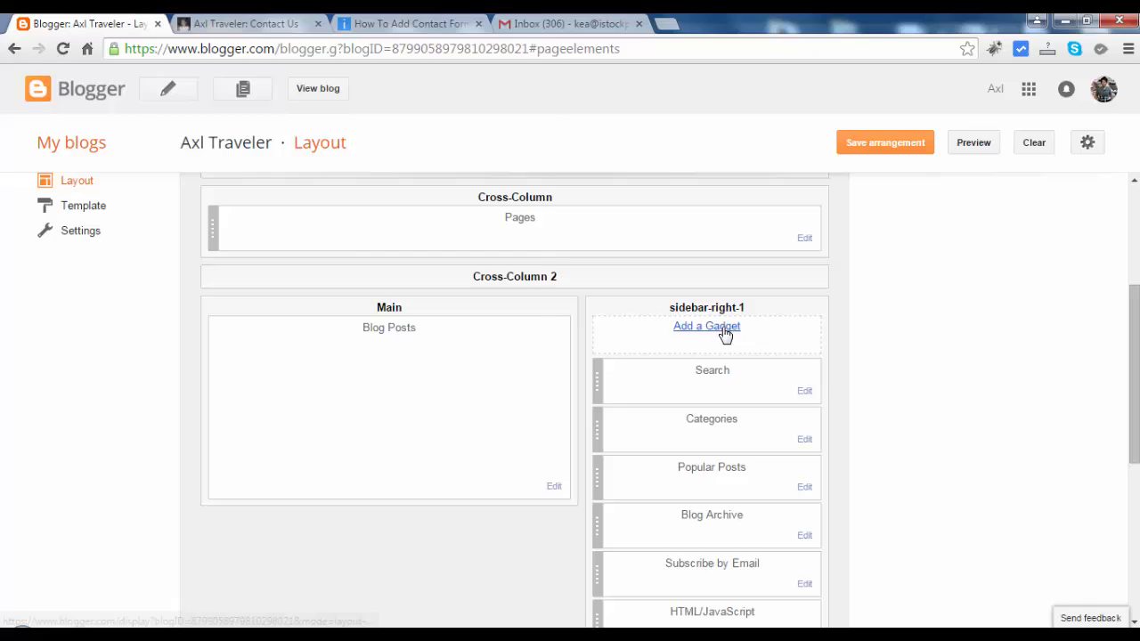
# - Add a Contact Form gadget from More Gadgets to sidebar-right-1 and save the arrangement
pyautogui.click(707, 326)
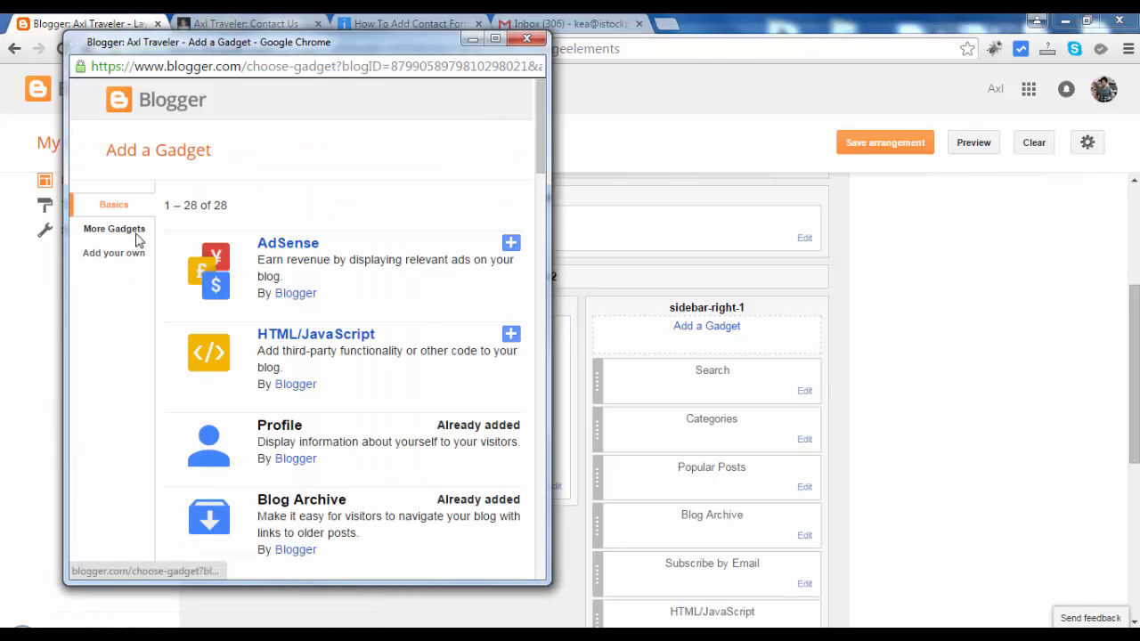
pyautogui.click(114, 229)
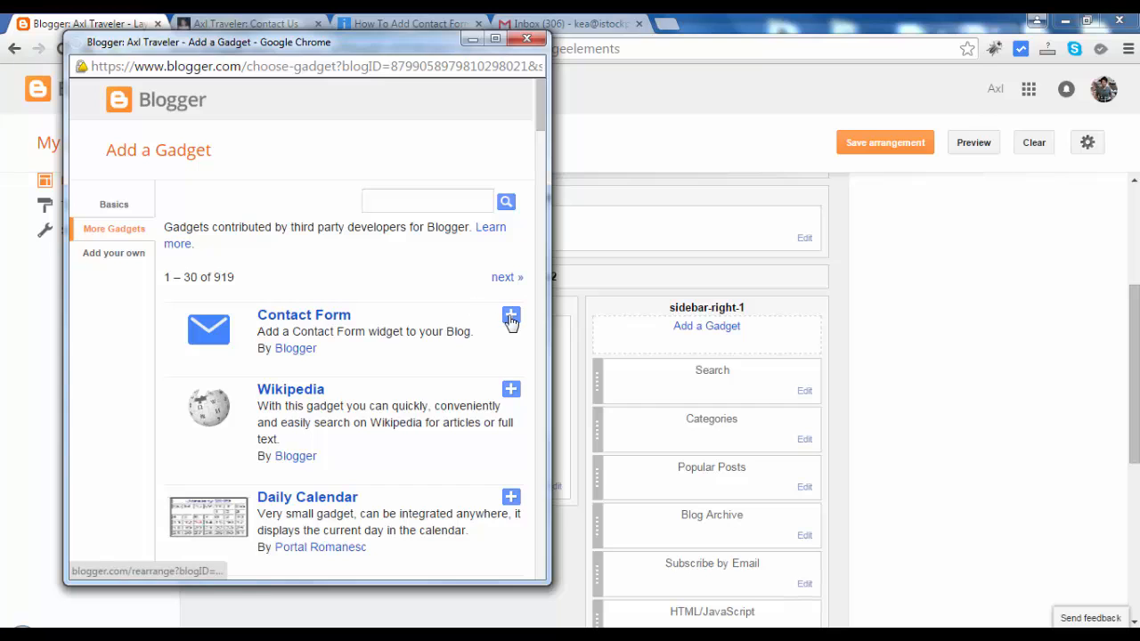
pyautogui.click(510, 319)
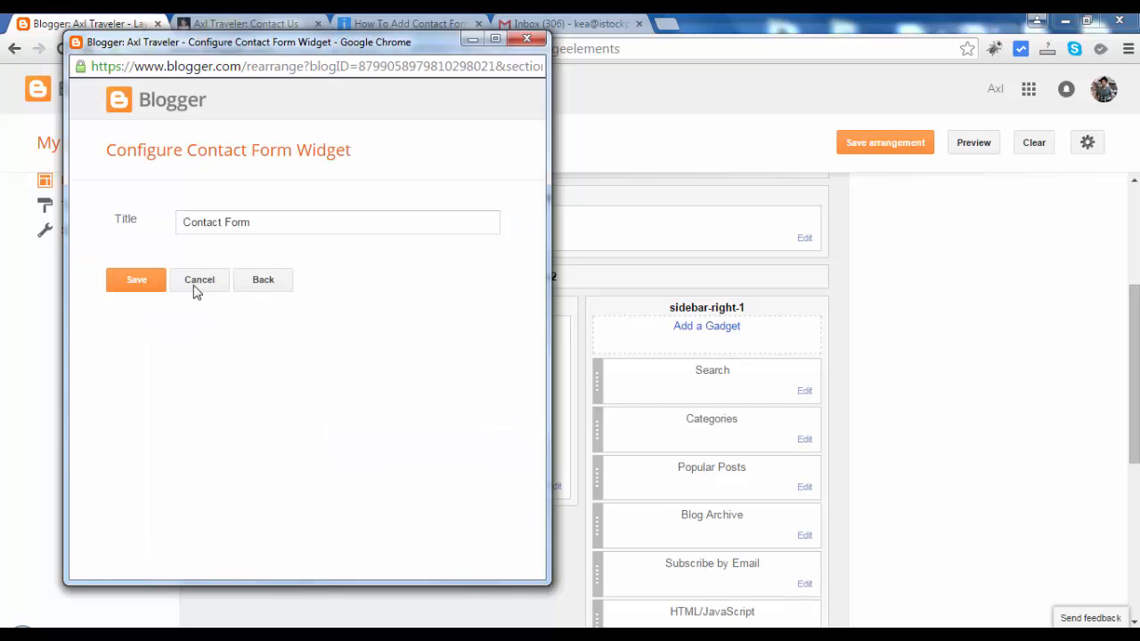
pyautogui.click(136, 279)
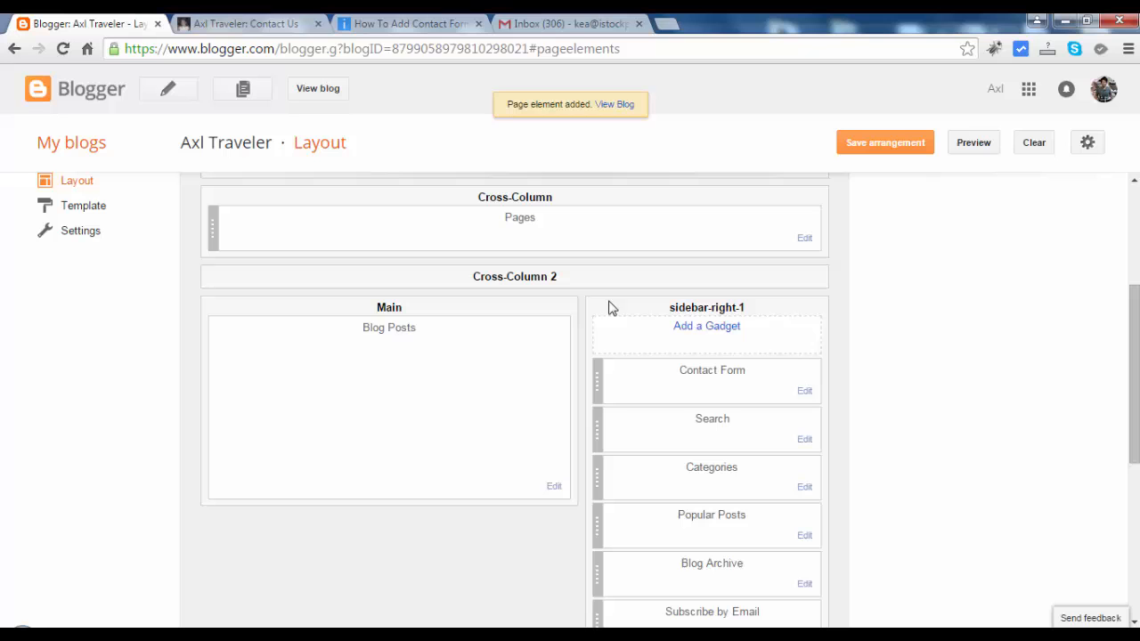
pyautogui.click(884, 143)
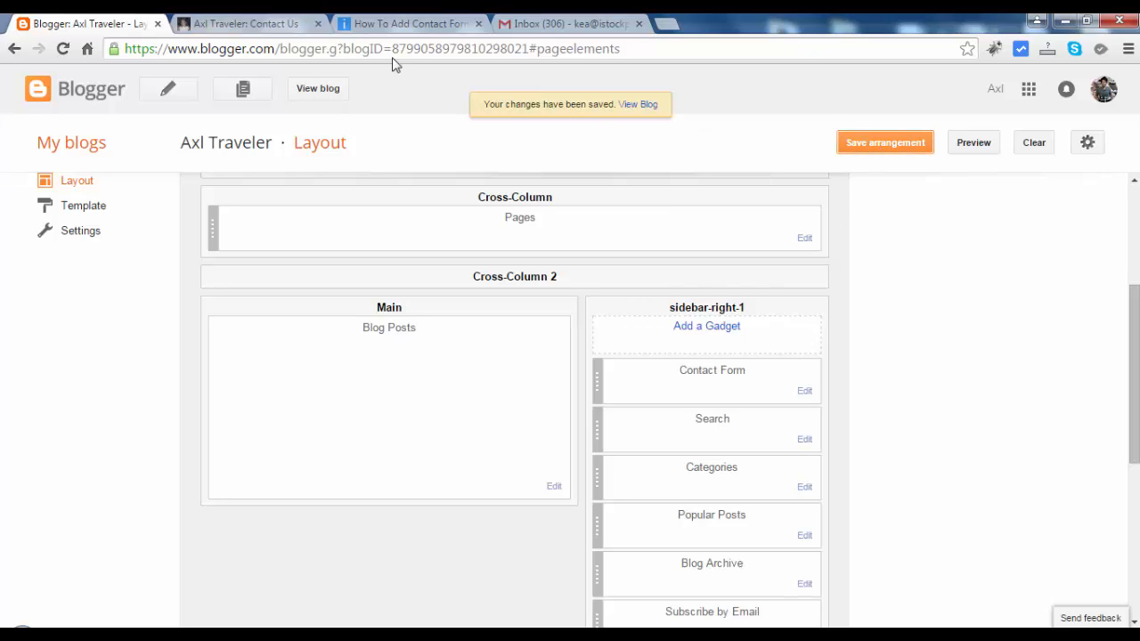
# - Check the Contact Form showing live on the Contact Us page, then return to the tutorial
pyautogui.click(245, 23)
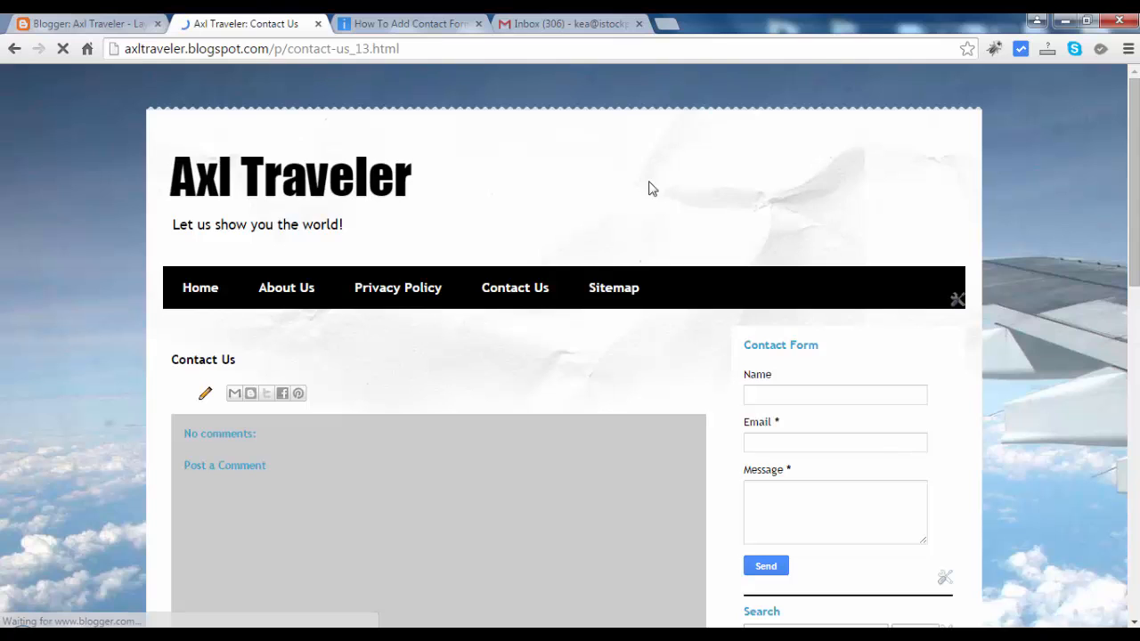
pyautogui.scroll(-3)
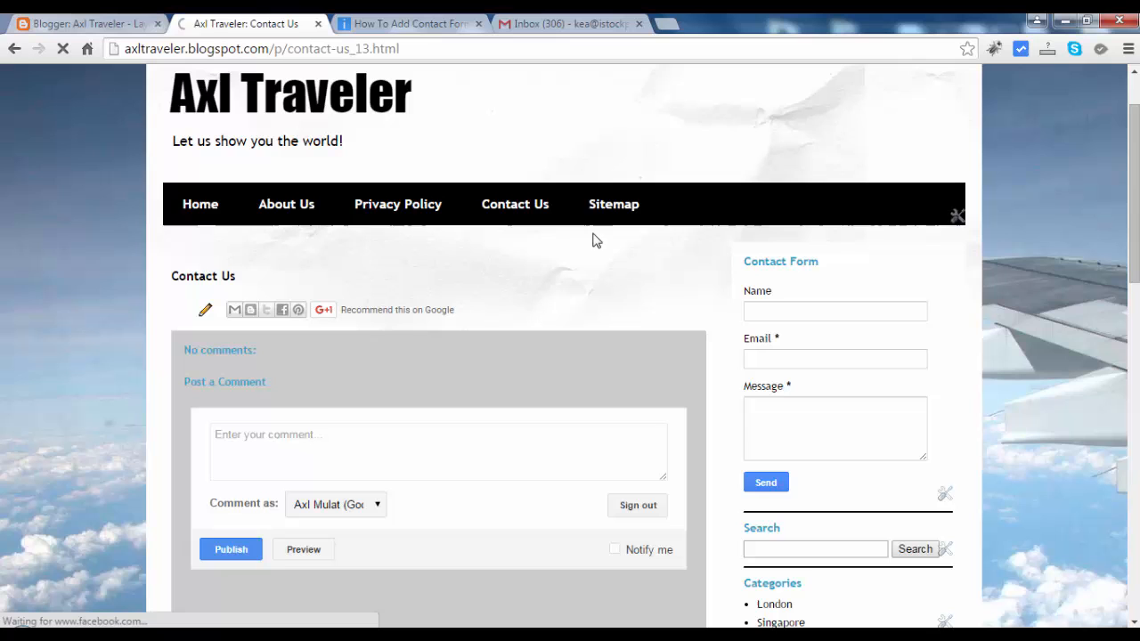
pyautogui.click(834, 359)
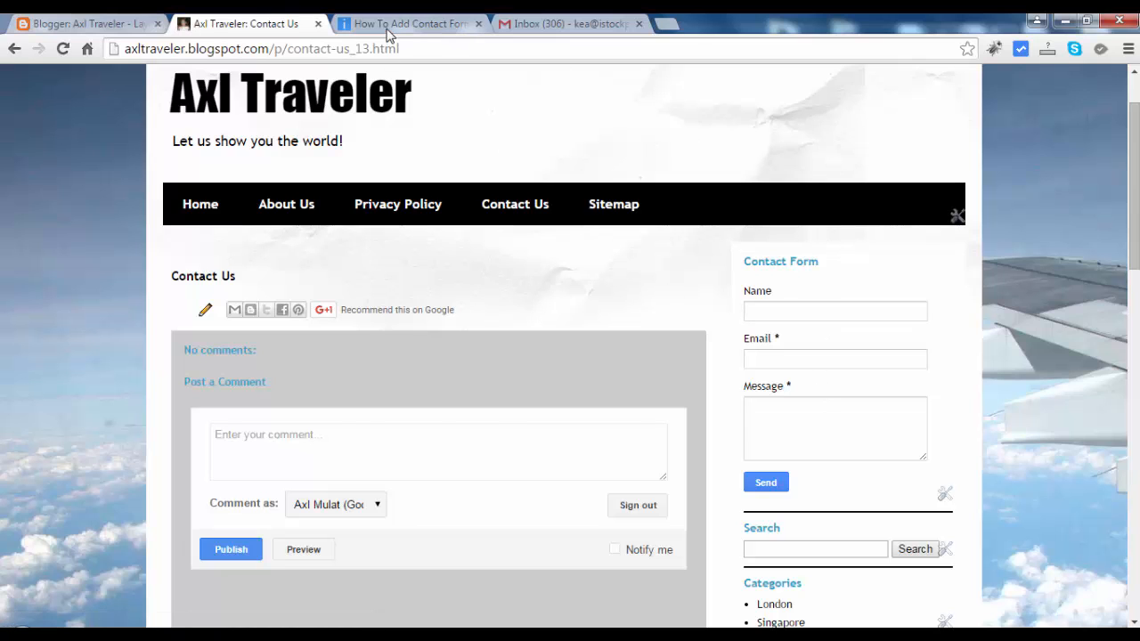
pyautogui.click(410, 23)
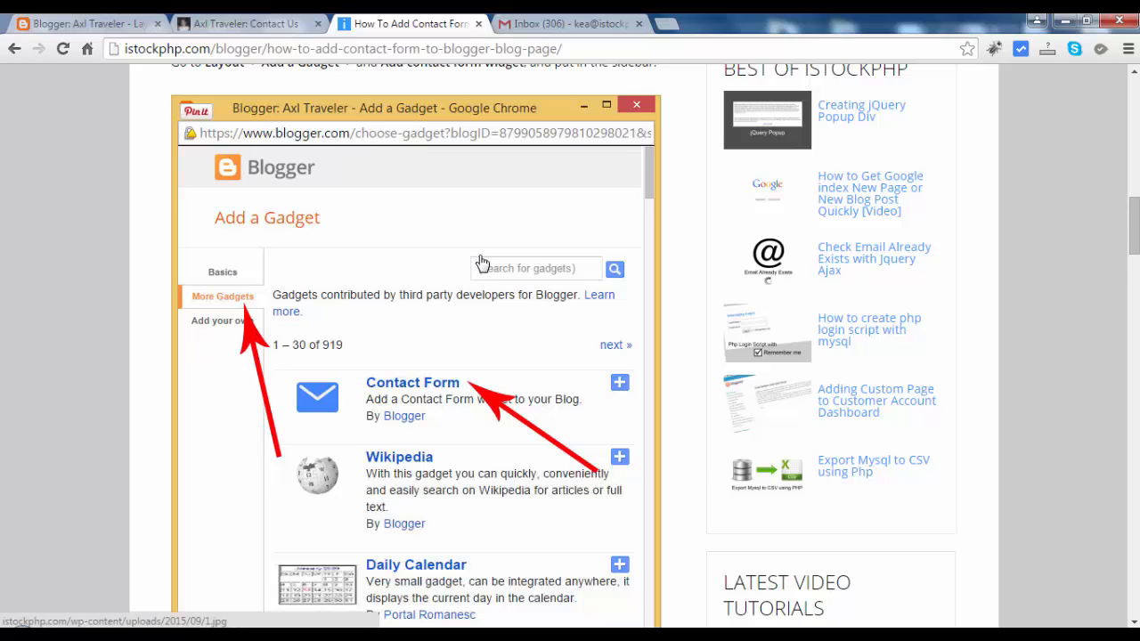
# - Read the tutorial's Step 2: Hide the Contact form Widget, then return to the Blogger layout
pyautogui.scroll(-3)
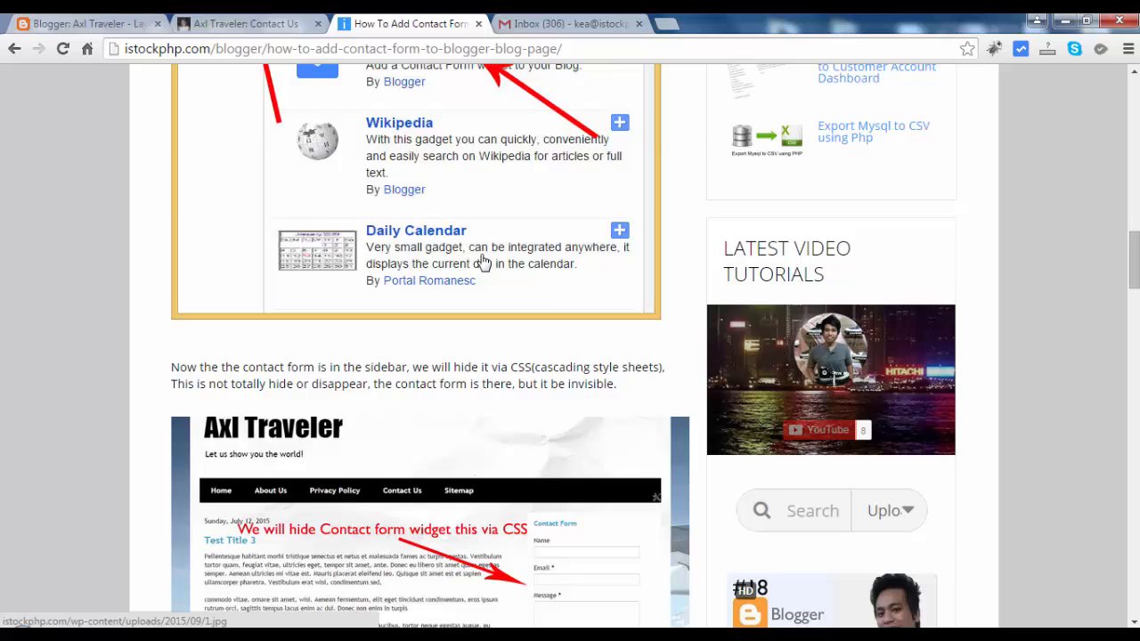
pyautogui.scroll(-3)
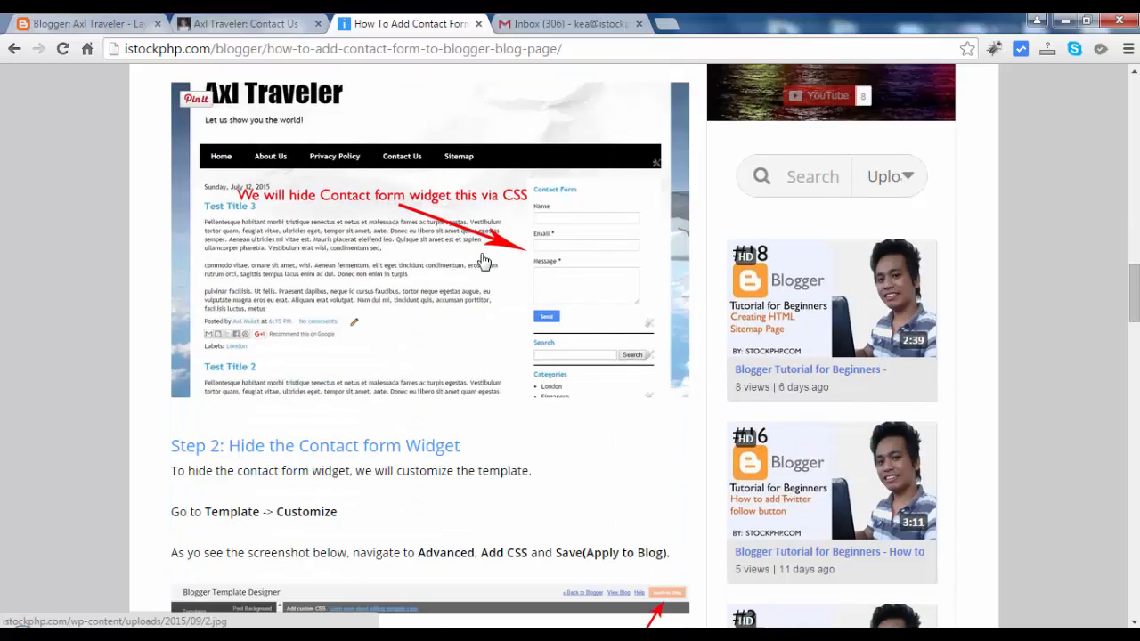
pyautogui.scroll(-3)
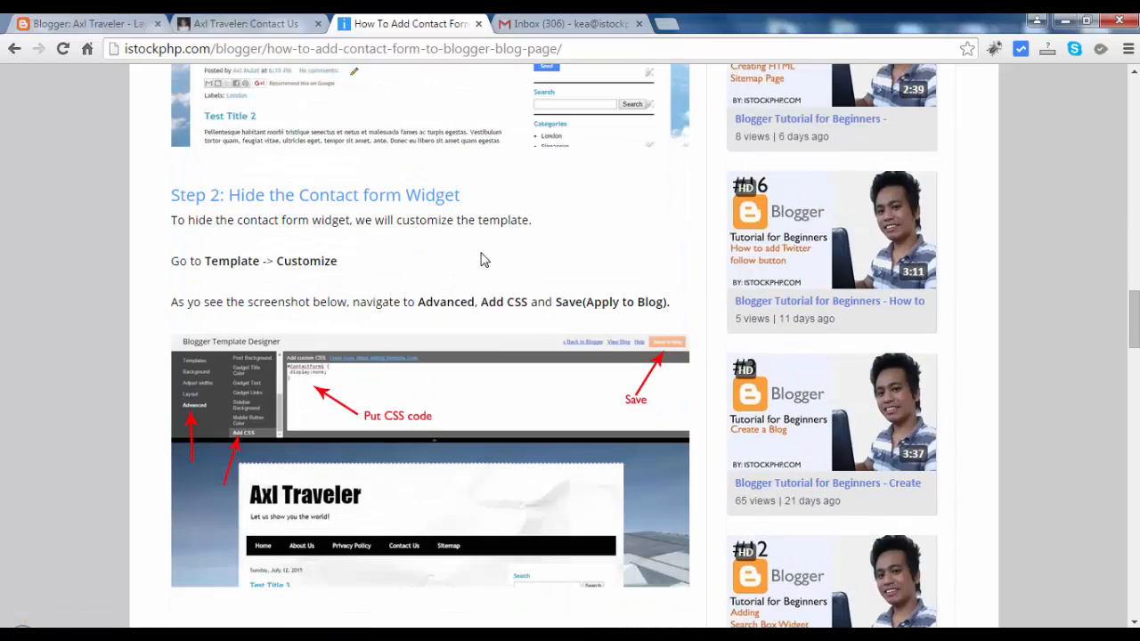
pyautogui.scroll(-3)
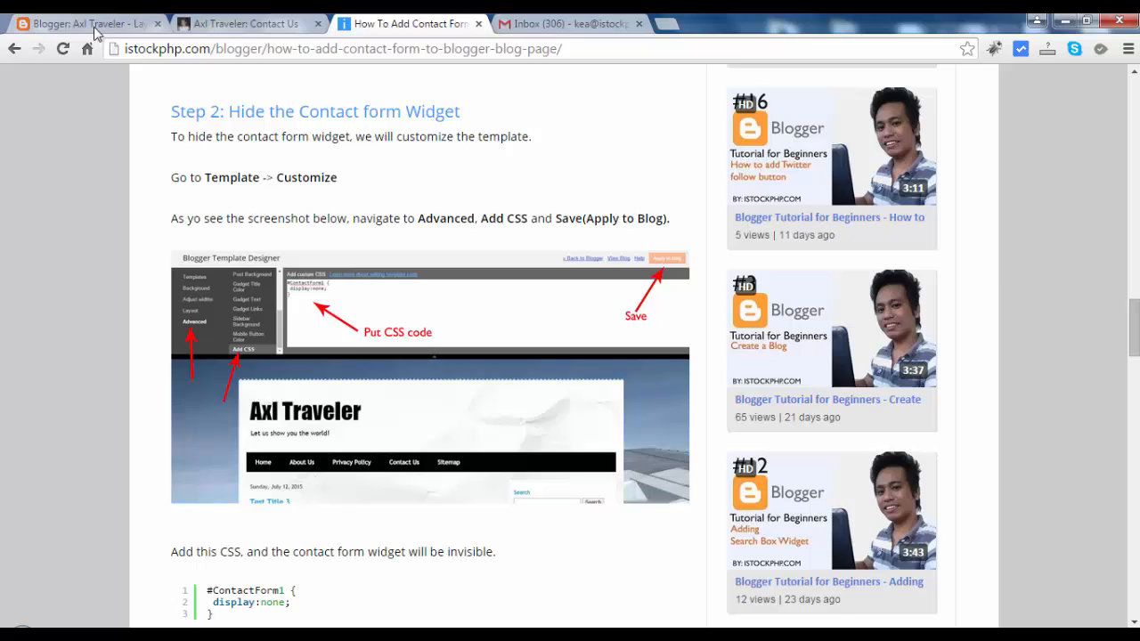
pyautogui.click(84, 23)
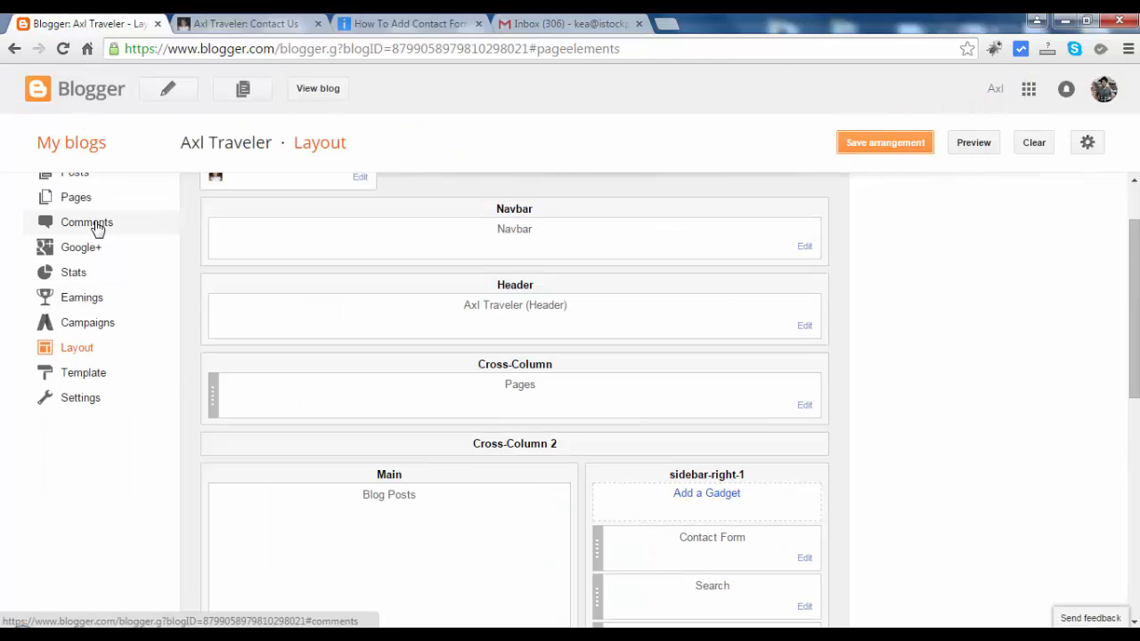
# - Go to Template > Customize > Advanced in the Template Designer, then back to the tutorial's CSS snippet
pyautogui.click(83, 373)
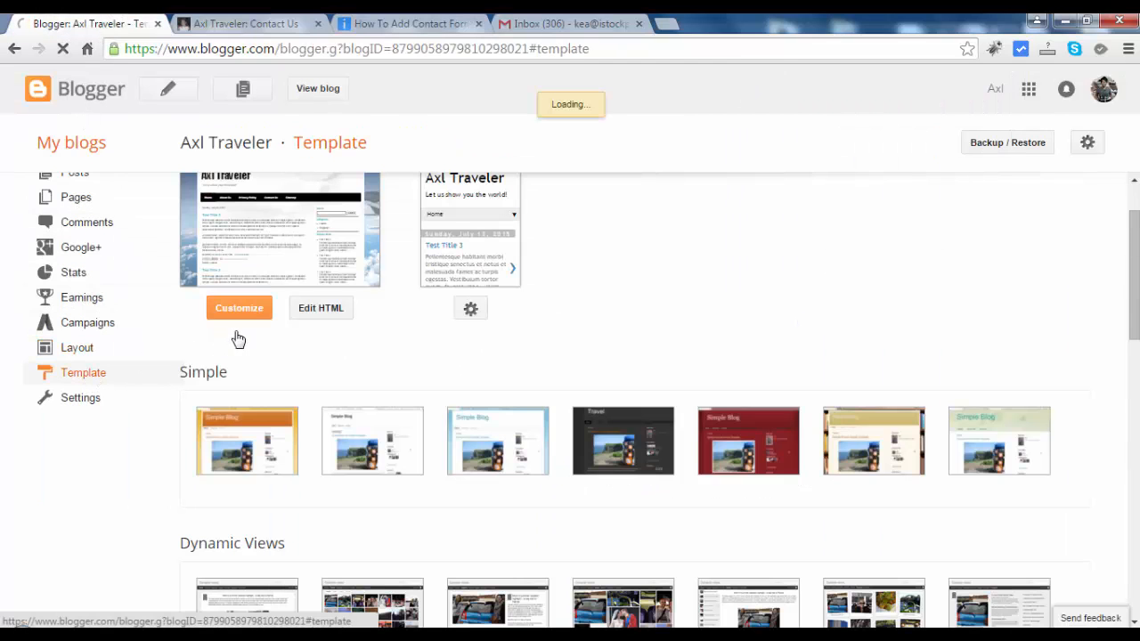
pyautogui.click(238, 307)
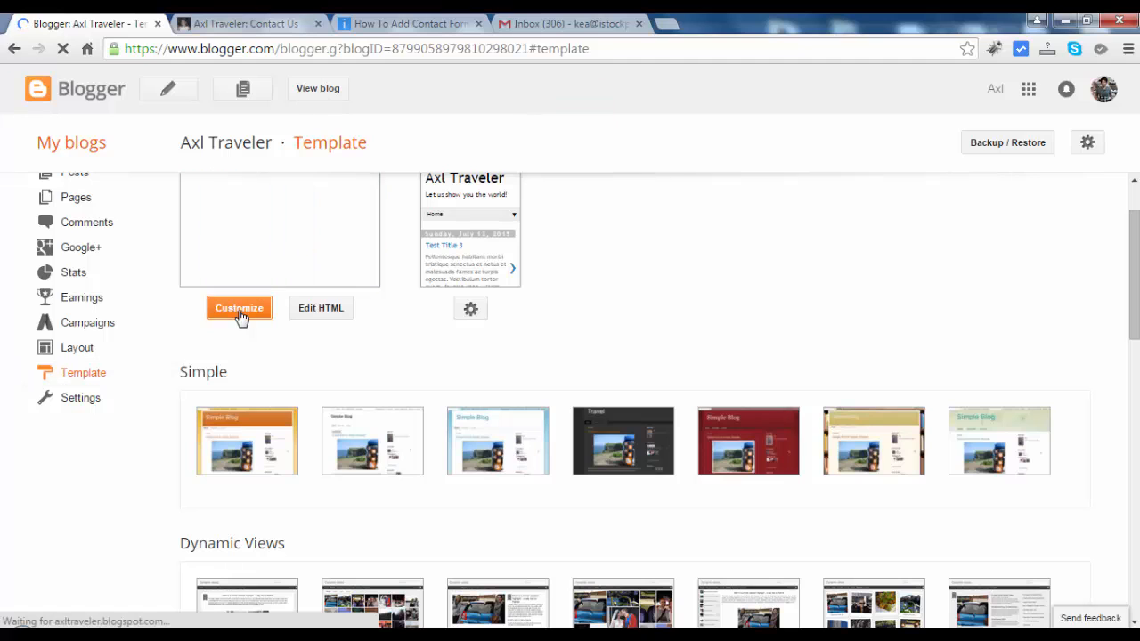
pyautogui.click(239, 307)
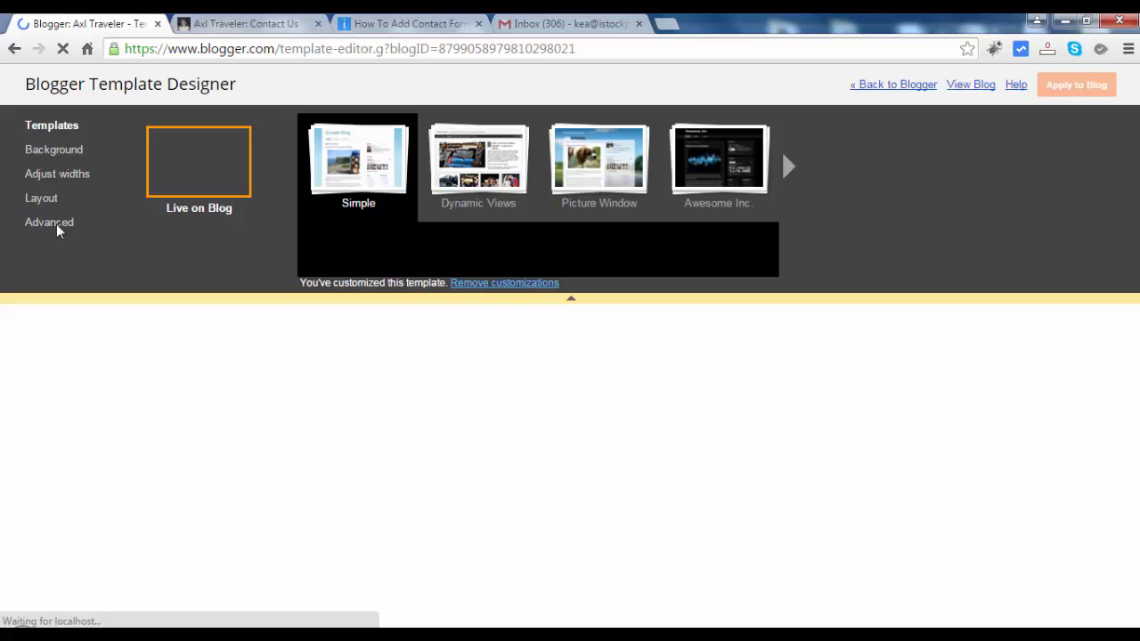
pyautogui.click(49, 221)
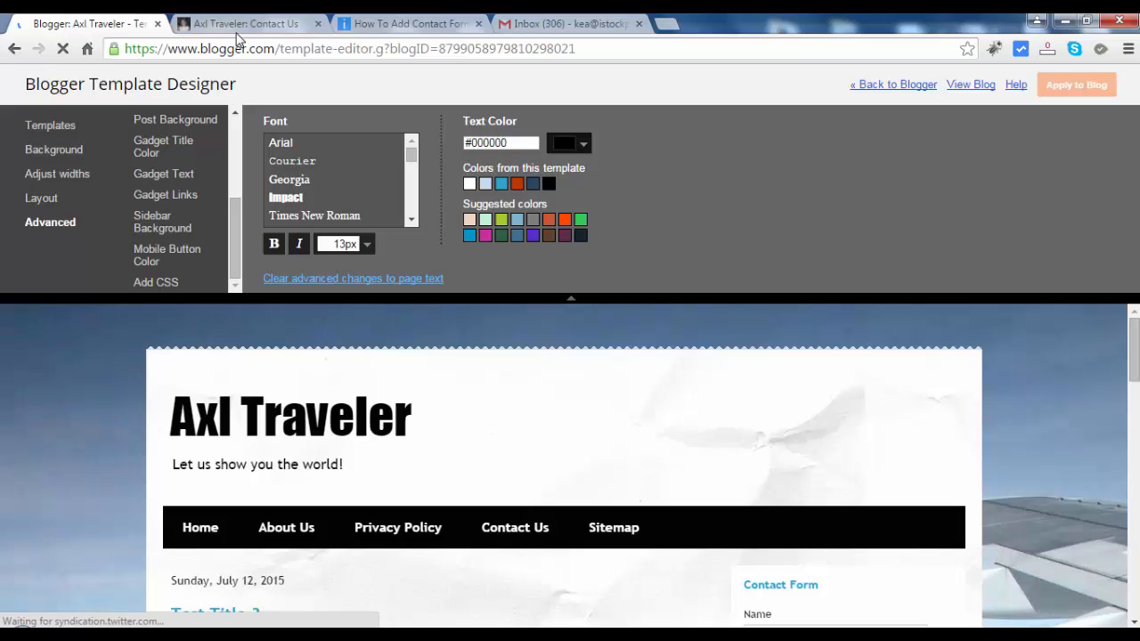
pyautogui.click(405, 23)
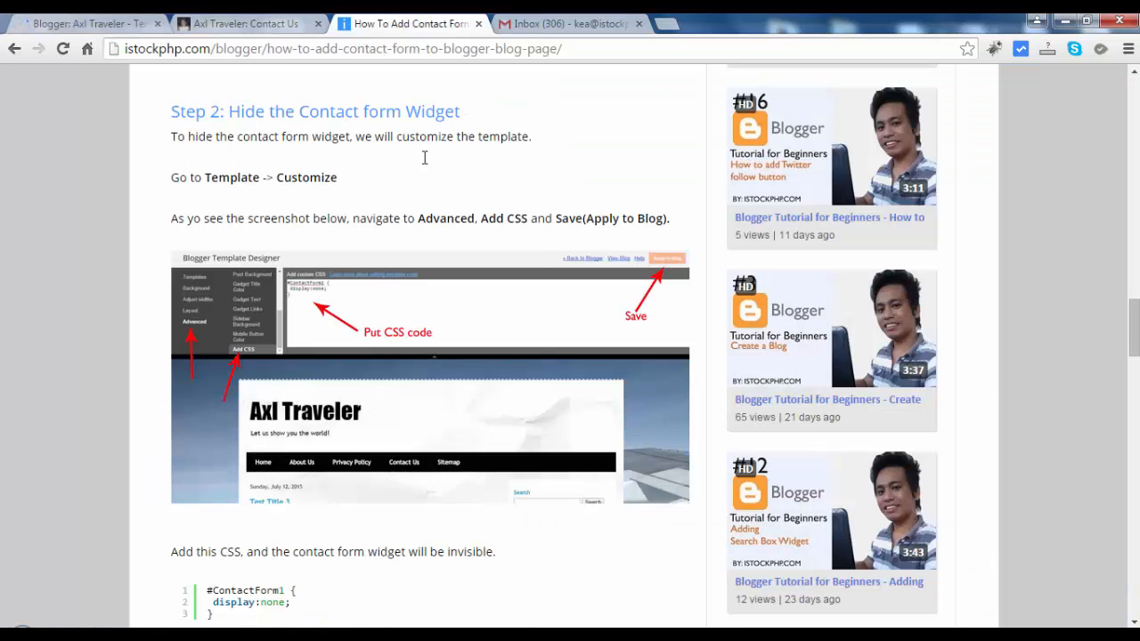
# - Paste the tutorial's CSS hiding ContactForm1 into Add CSS and apply it to the blog
pyautogui.scroll(-3)
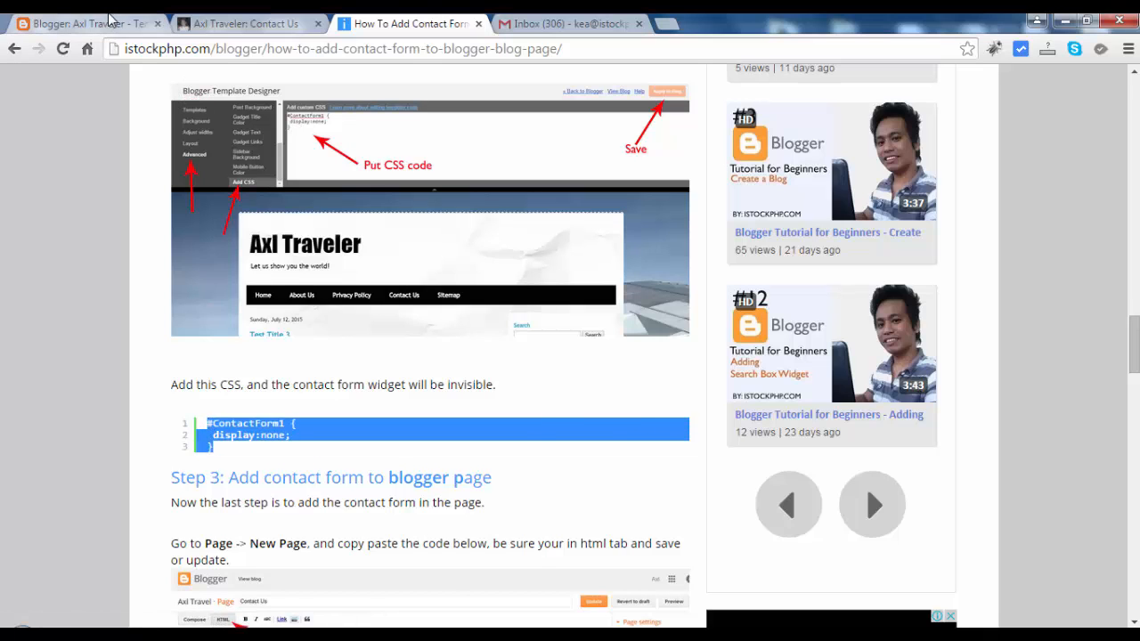
pyautogui.click(80, 23)
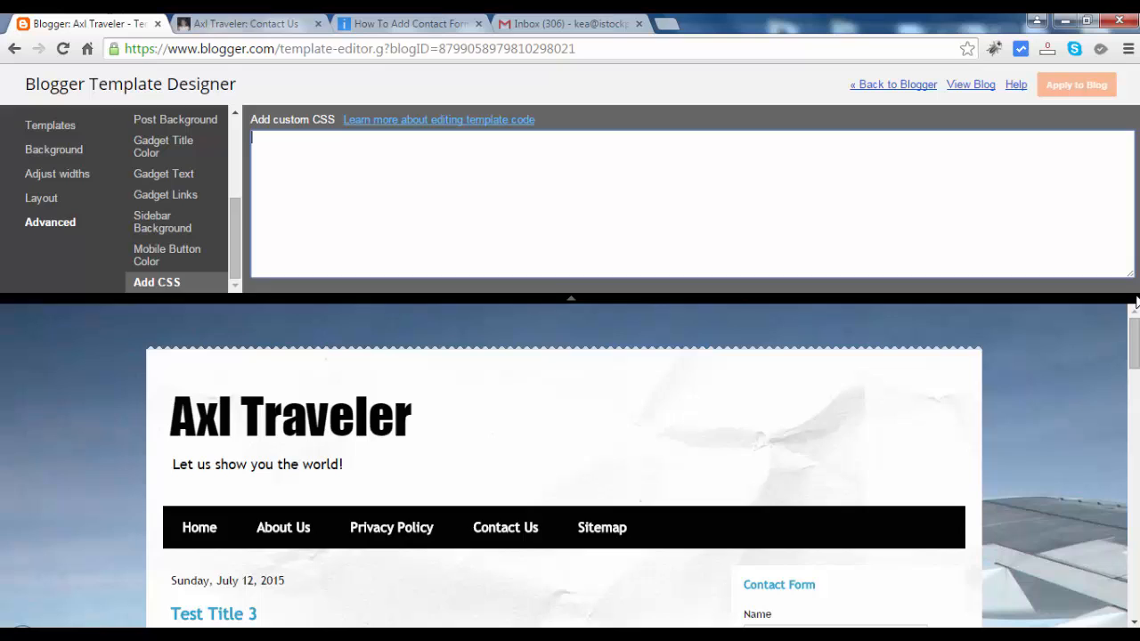
pyautogui.scroll(-3)
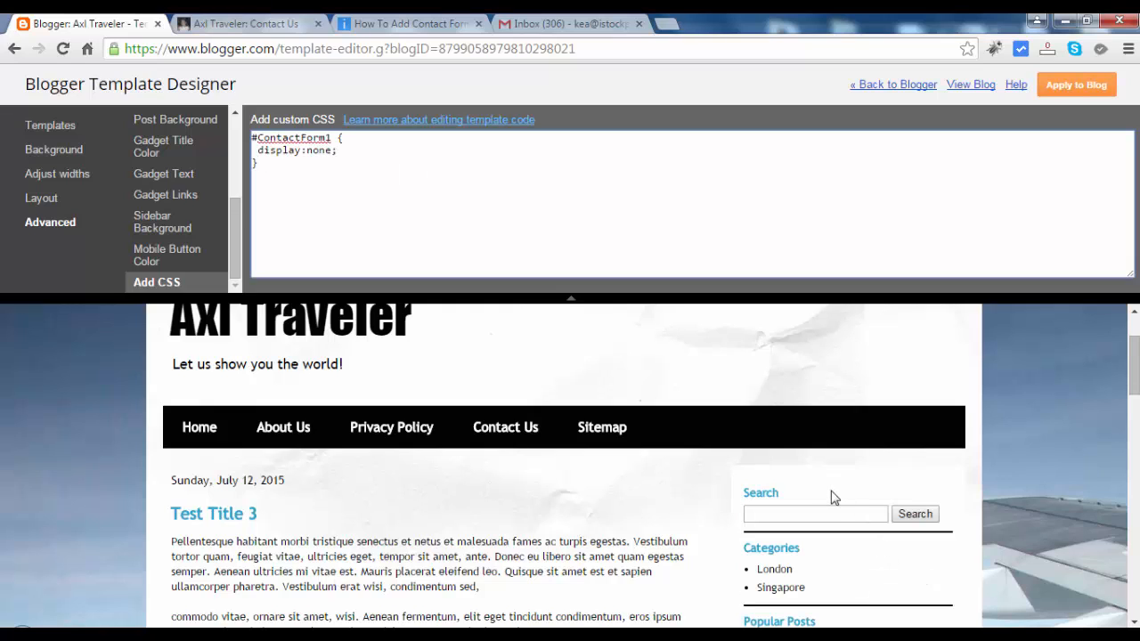
pyautogui.click(276, 165)
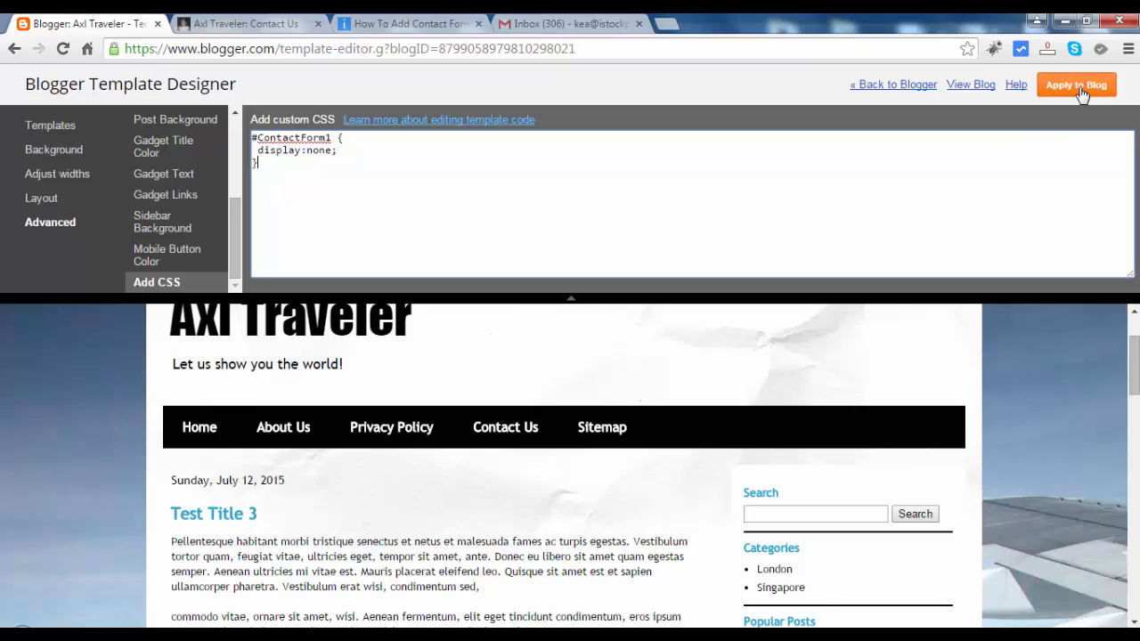
pyautogui.click(1076, 83)
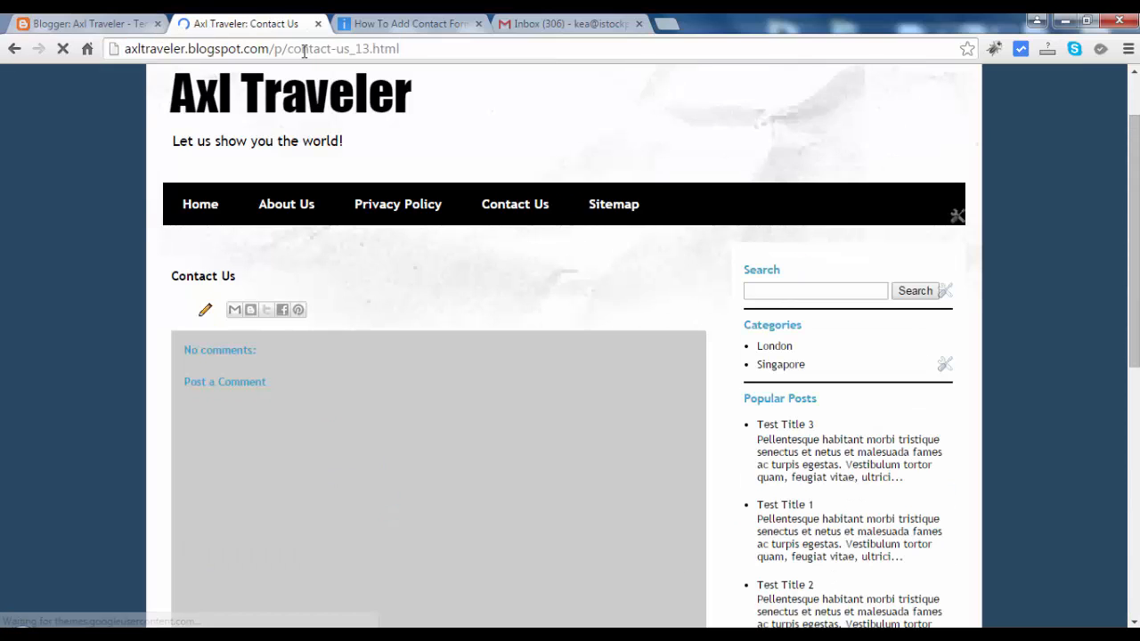
# - Reload the live Contact Us page to confirm the contact form no longer shows in the sidebar
pyautogui.click(225, 381)
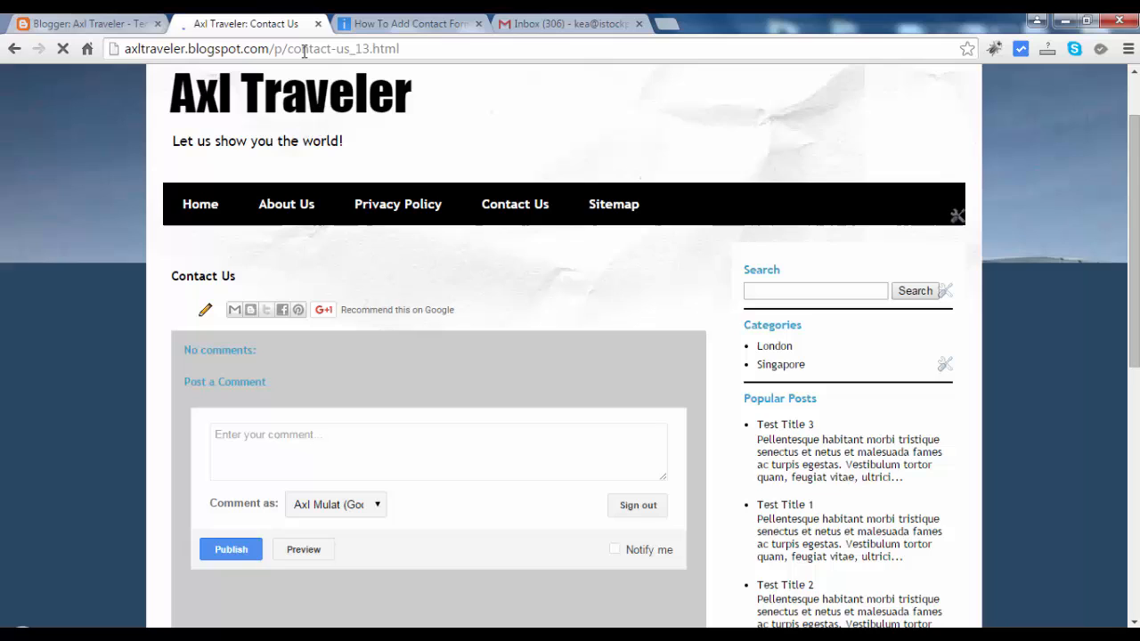
pyautogui.click(63, 49)
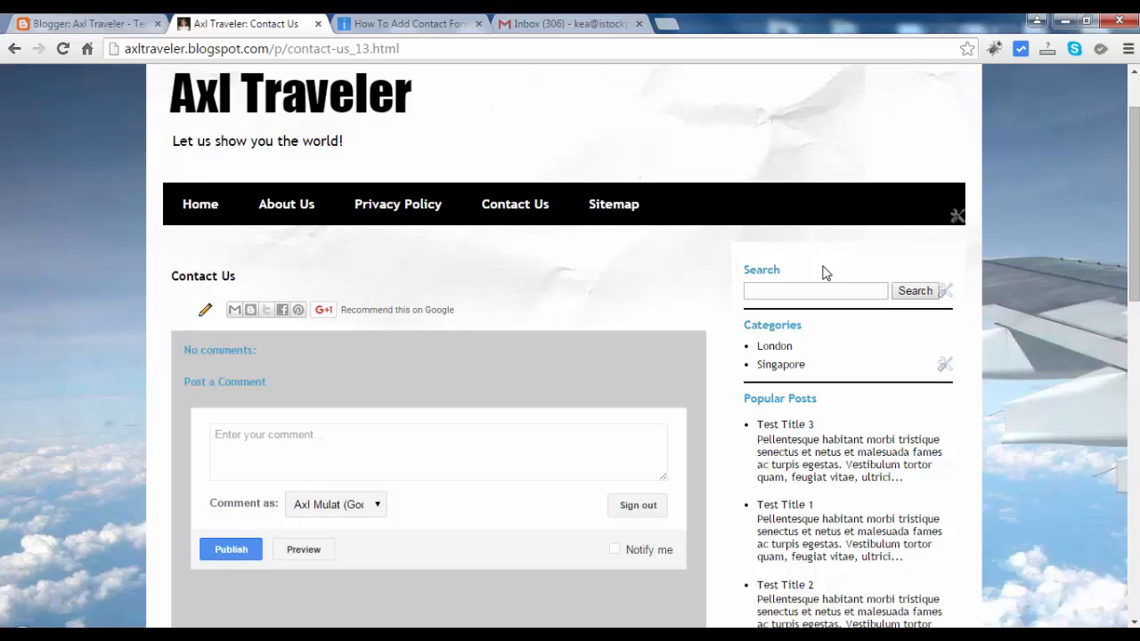
pyautogui.moveTo(338, 253)
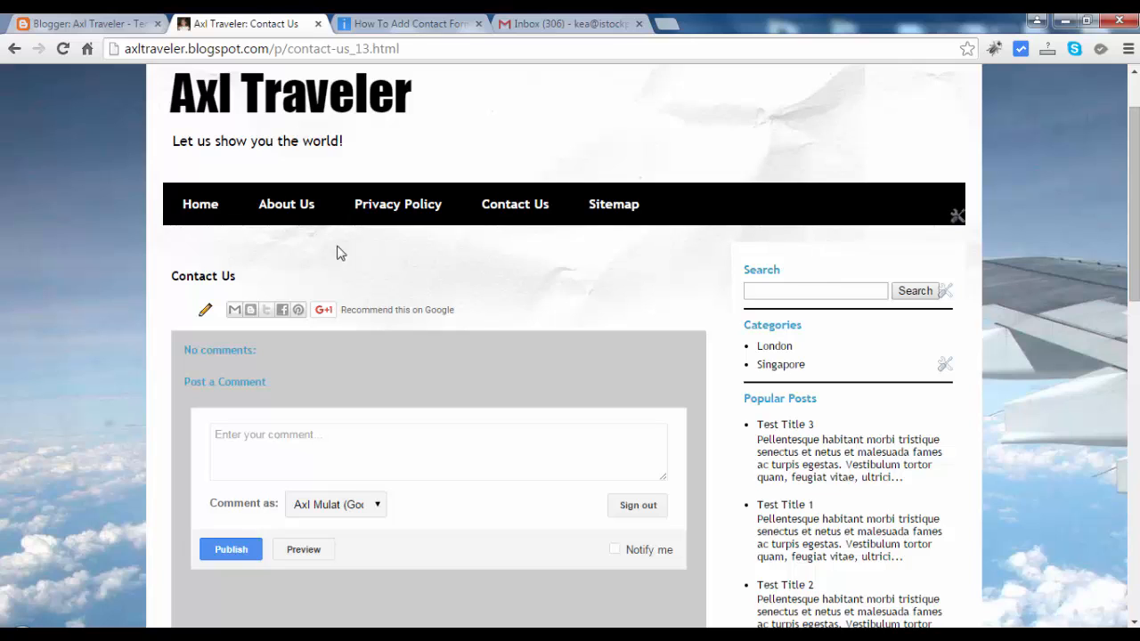
pyautogui.moveTo(276, 262)
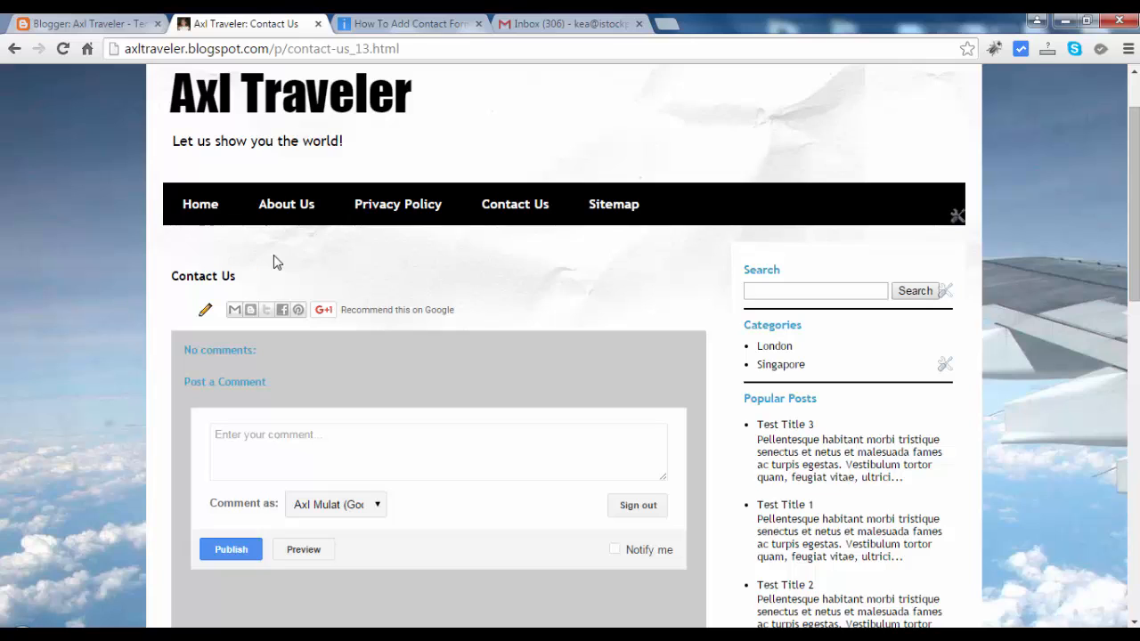
pyautogui.moveTo(276, 265)
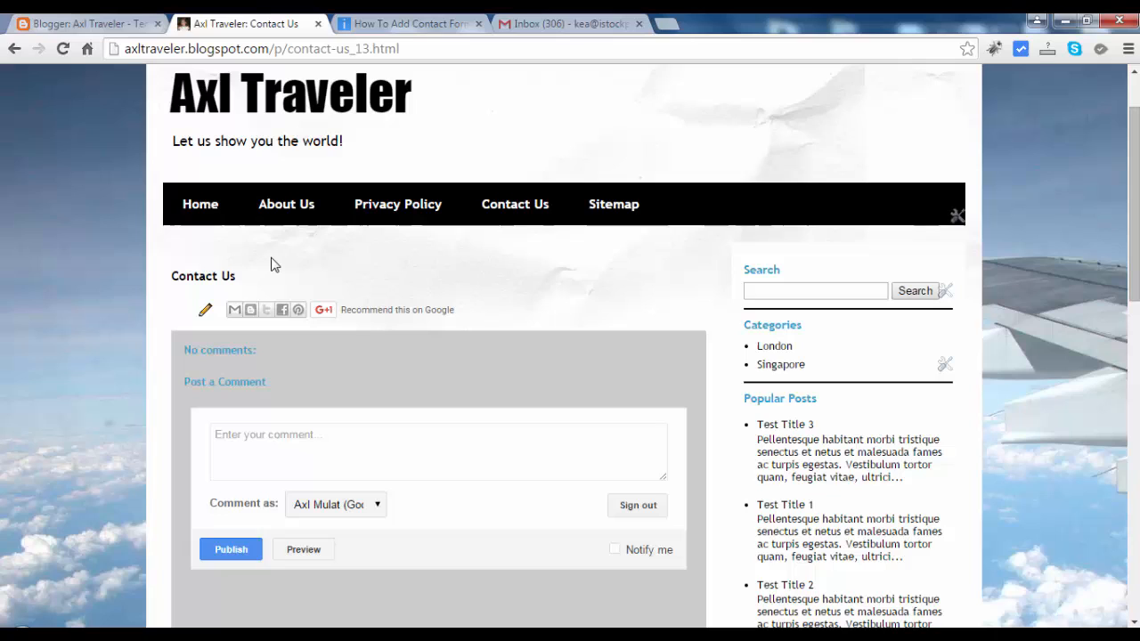
pyautogui.moveTo(798, 258)
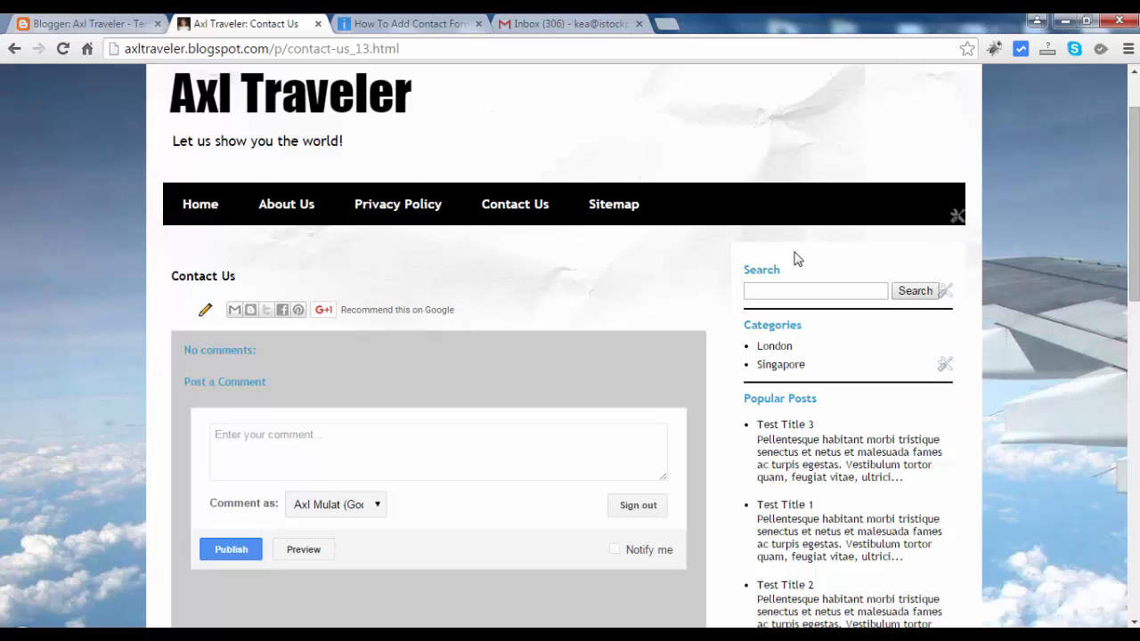
pyautogui.moveTo(942, 257)
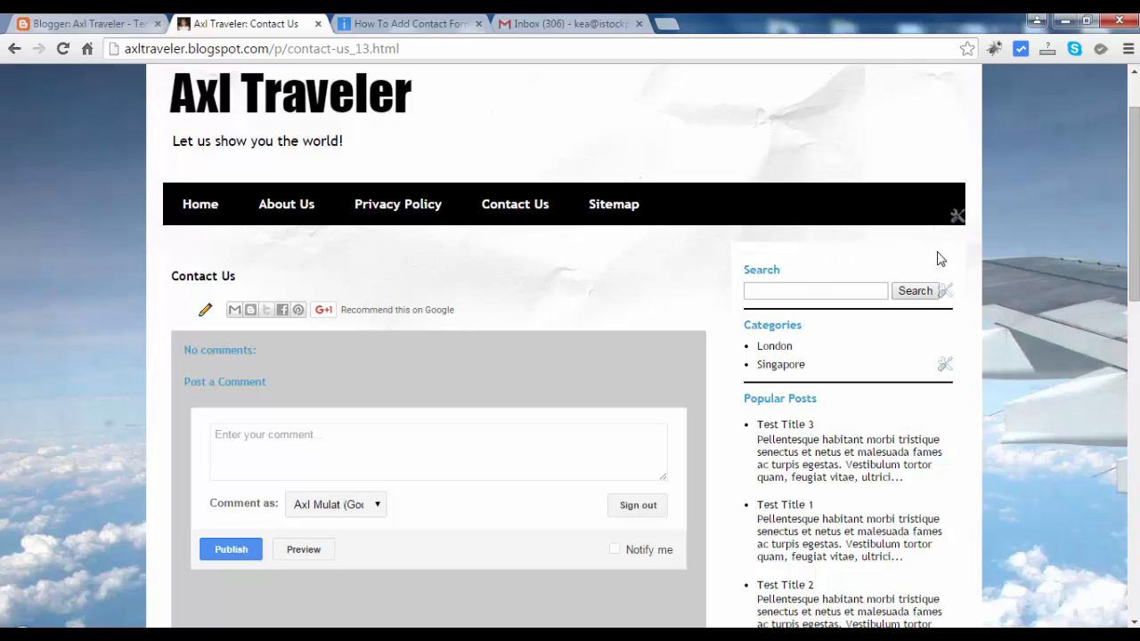
pyautogui.moveTo(854, 249)
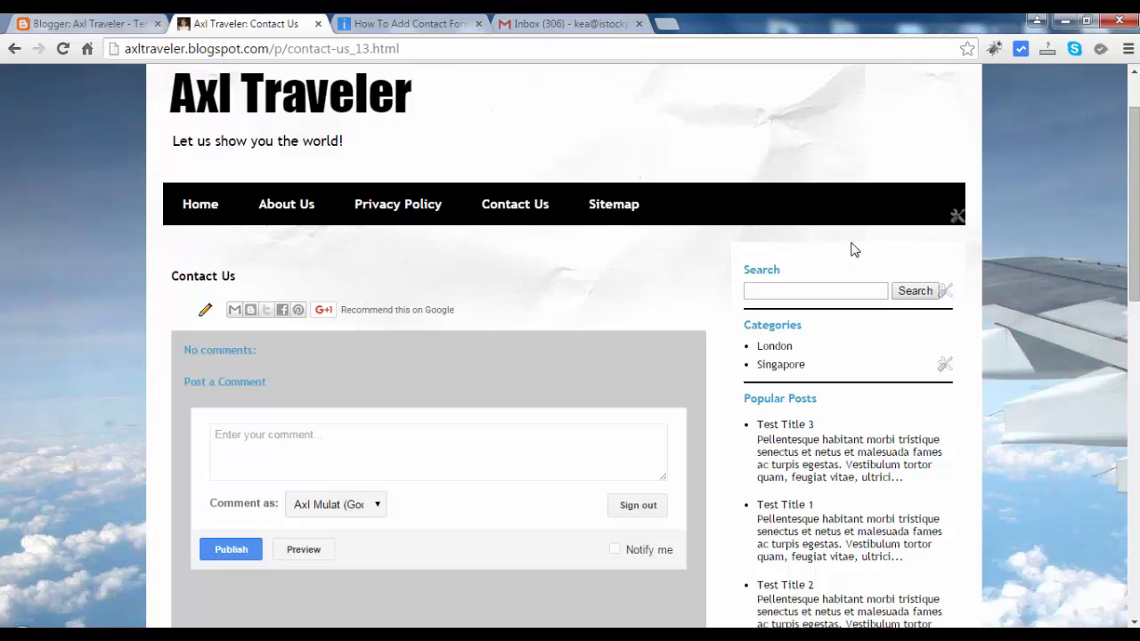
pyautogui.moveTo(357, 257)
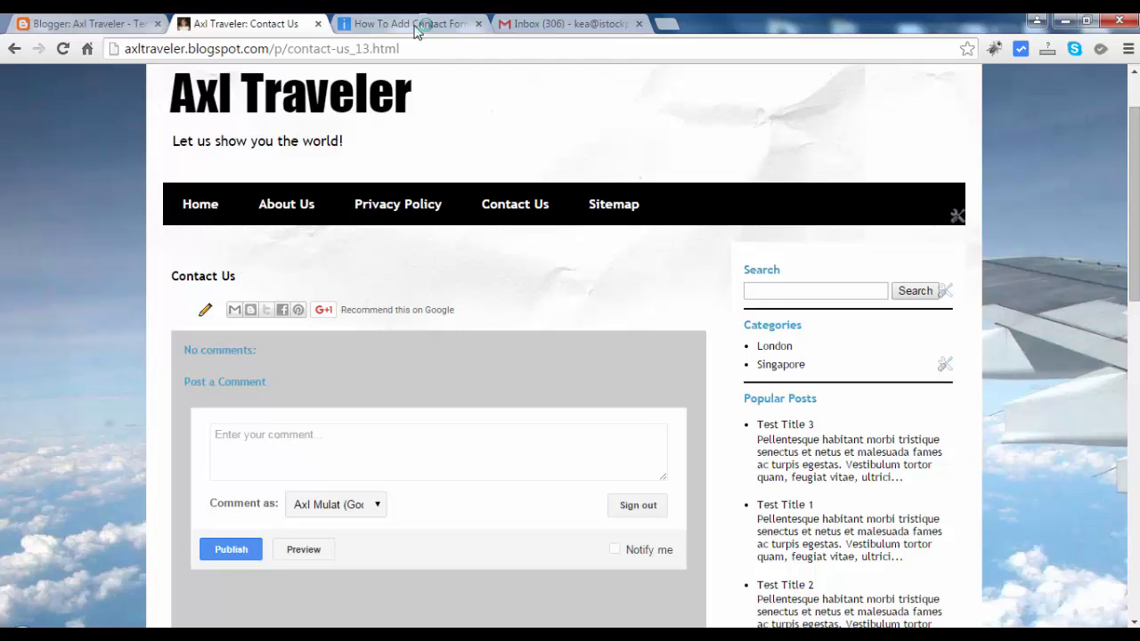
# - Read the tutorial's Step 3 on pasting the contact form HTML code into a page
pyautogui.click(410, 24)
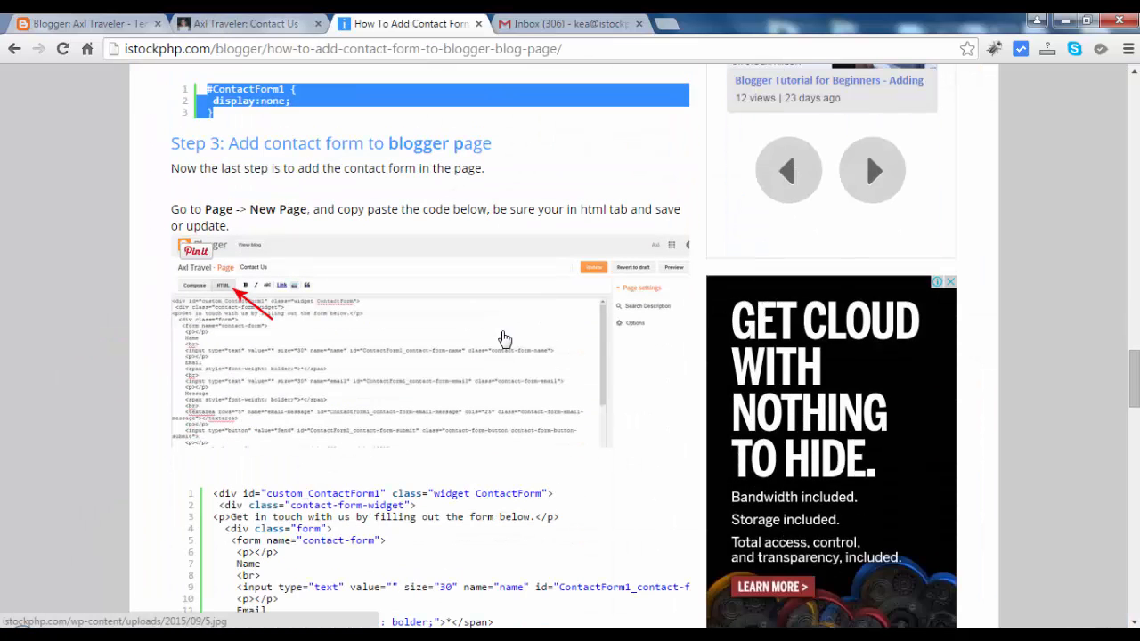
pyautogui.scroll(-3)
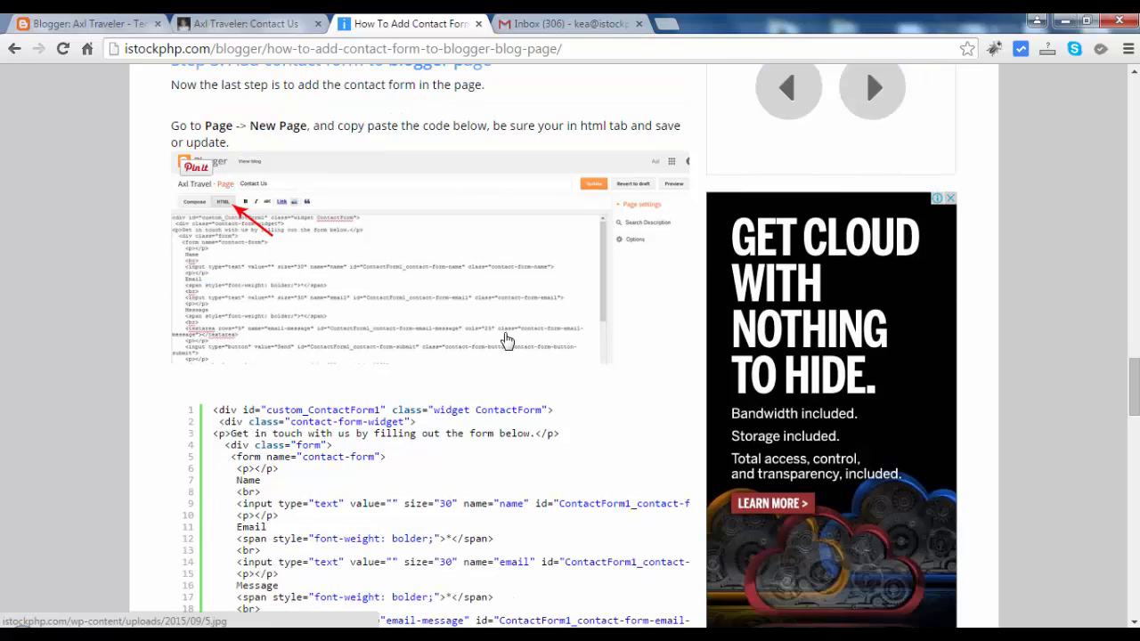
pyautogui.scroll(-3)
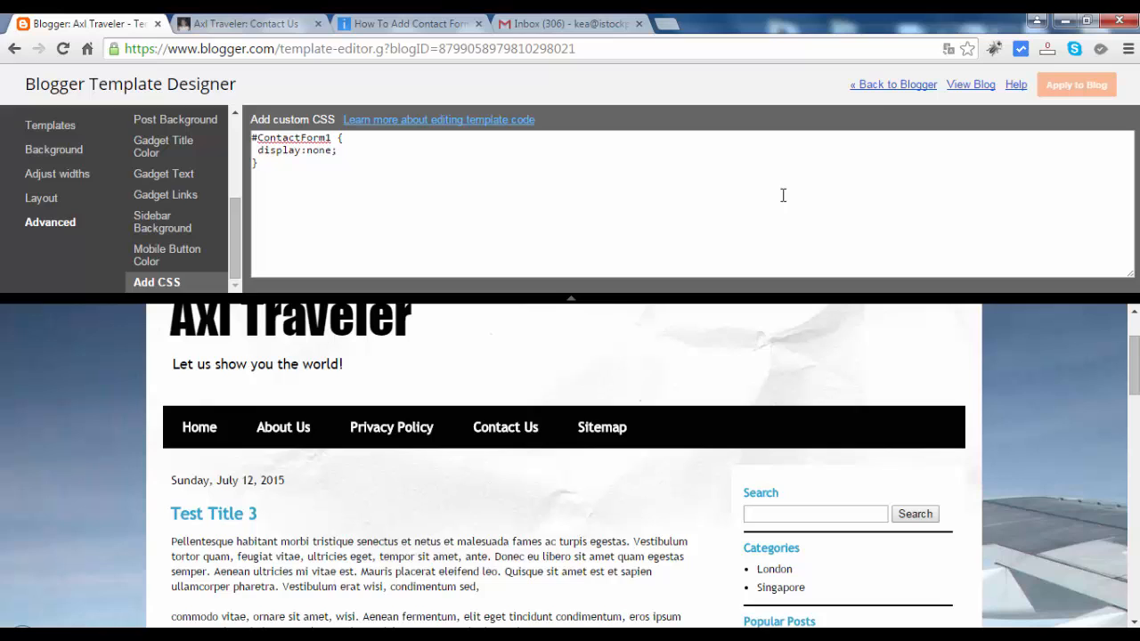
# - Return to Blogger, go to Pages and open the Contact Us page in the editor
pyautogui.click(892, 84)
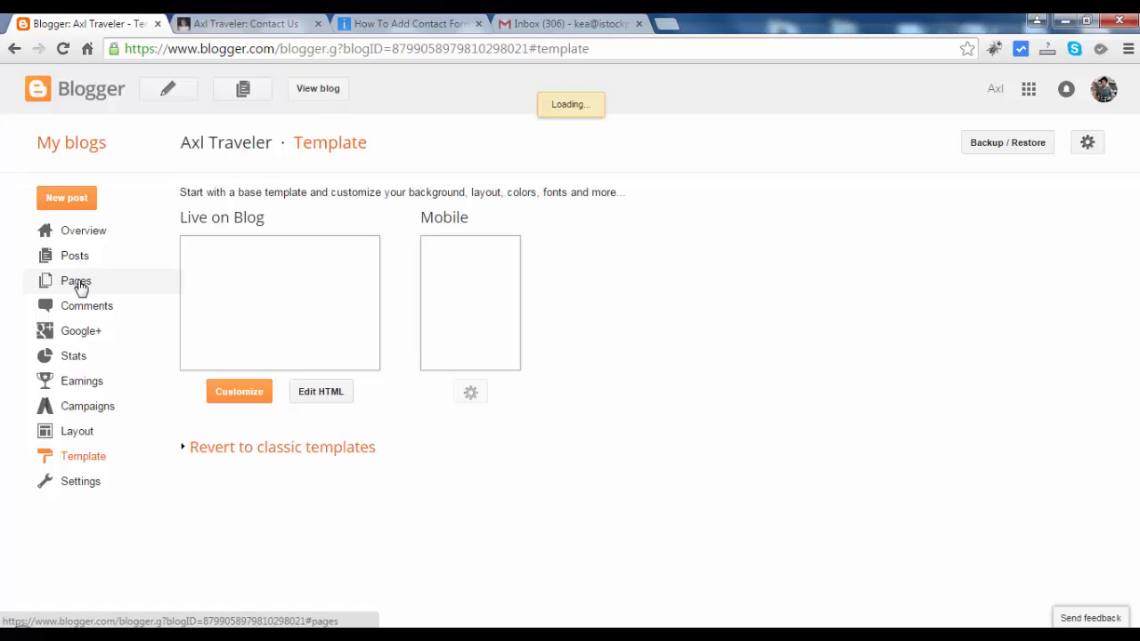
pyautogui.click(76, 281)
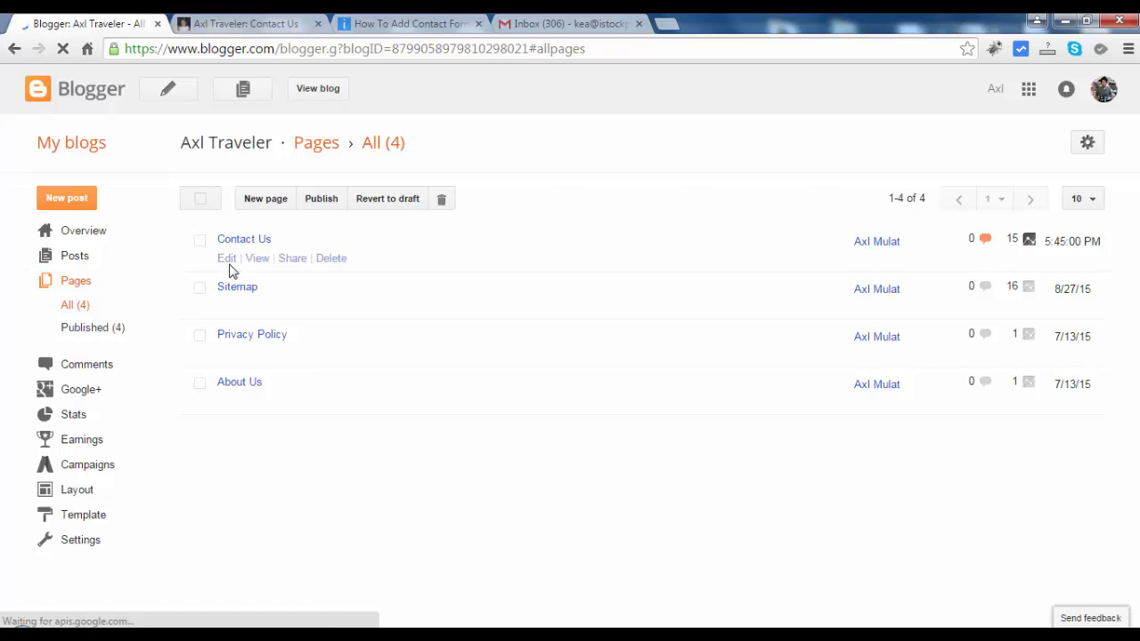
pyautogui.click(227, 257)
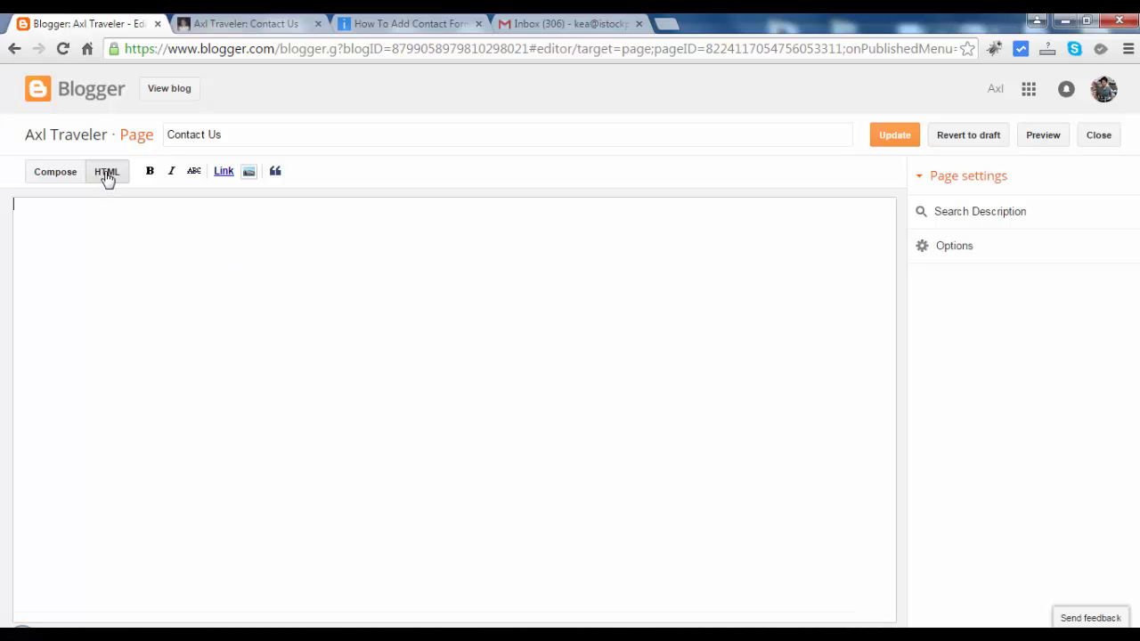
# - Paste the tutorial's contact form HTML into the Contact Us page in HTML view and update it
pyautogui.click(410, 23)
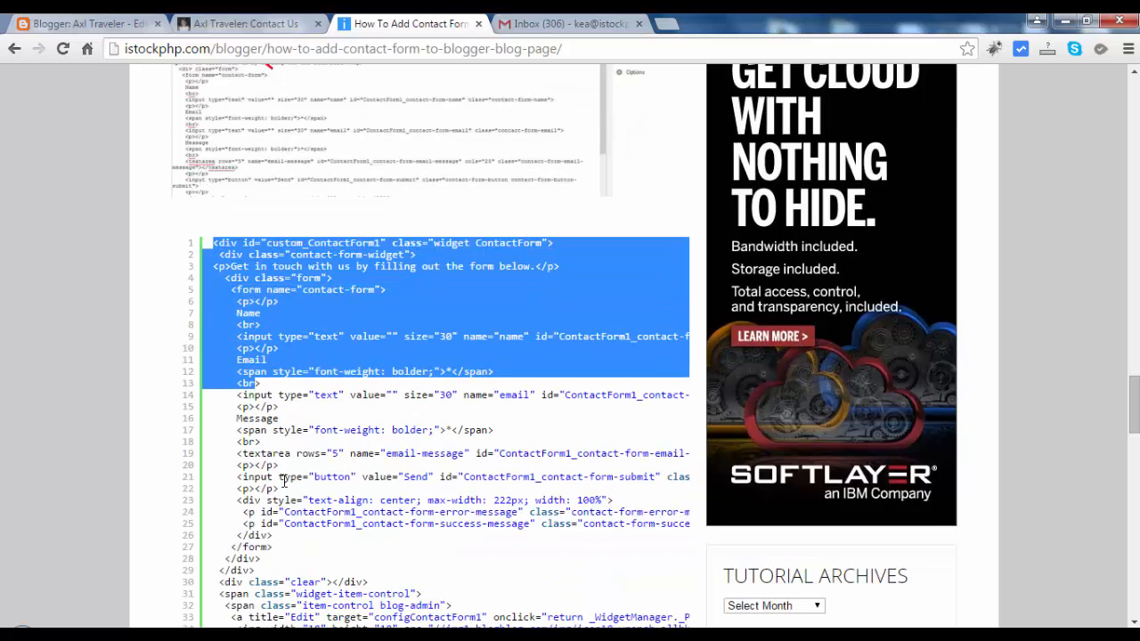
pyautogui.scroll(-3)
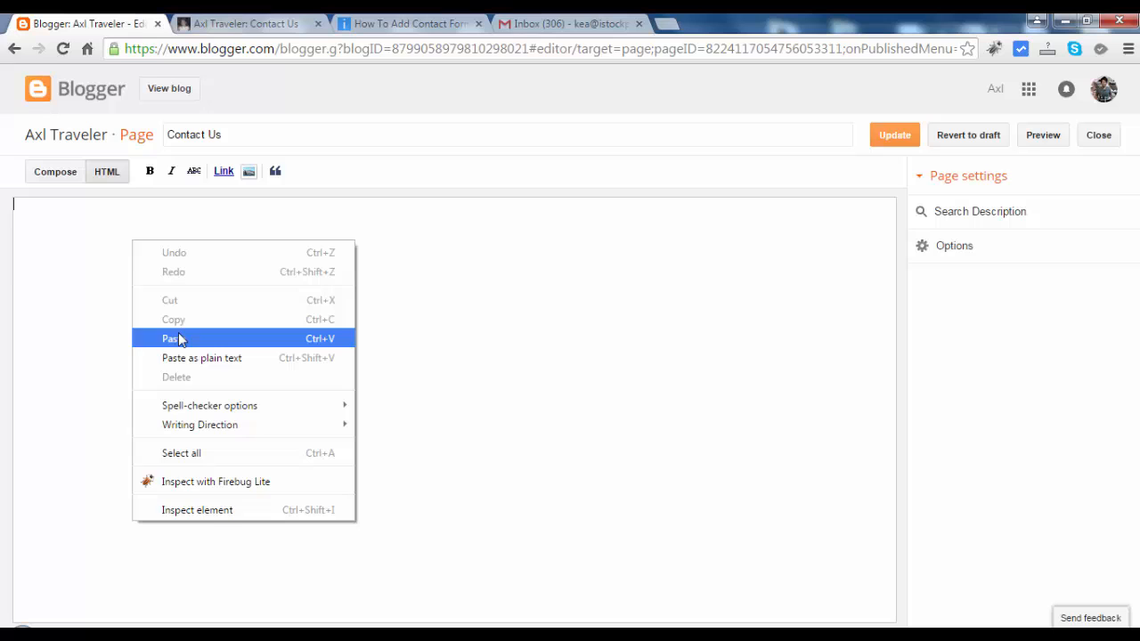
pyautogui.click(170, 337)
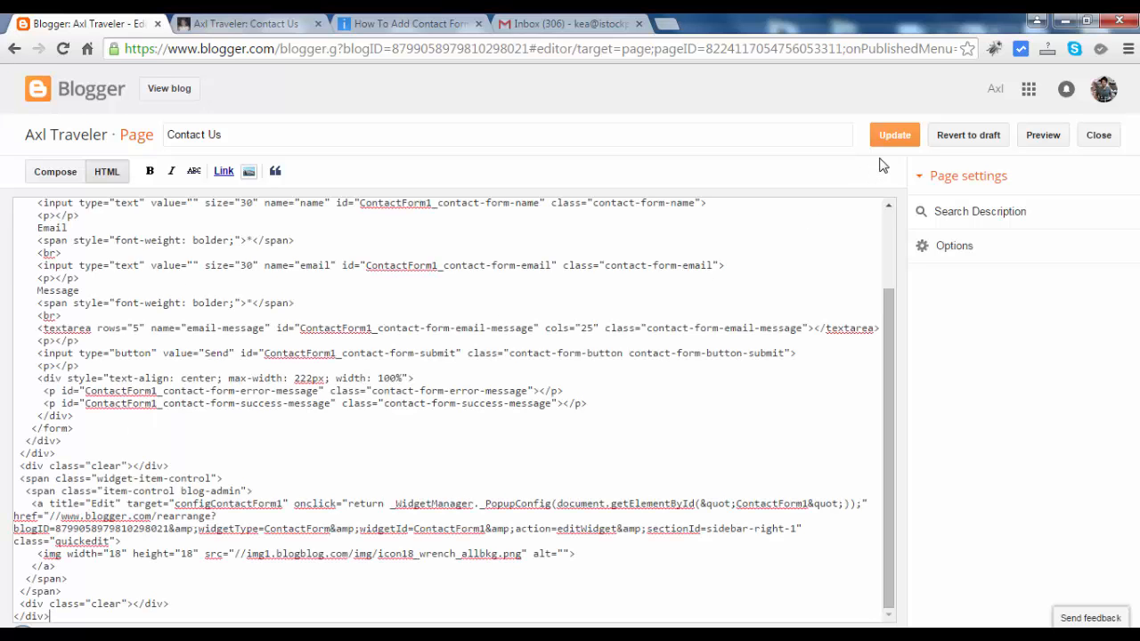
pyautogui.click(895, 134)
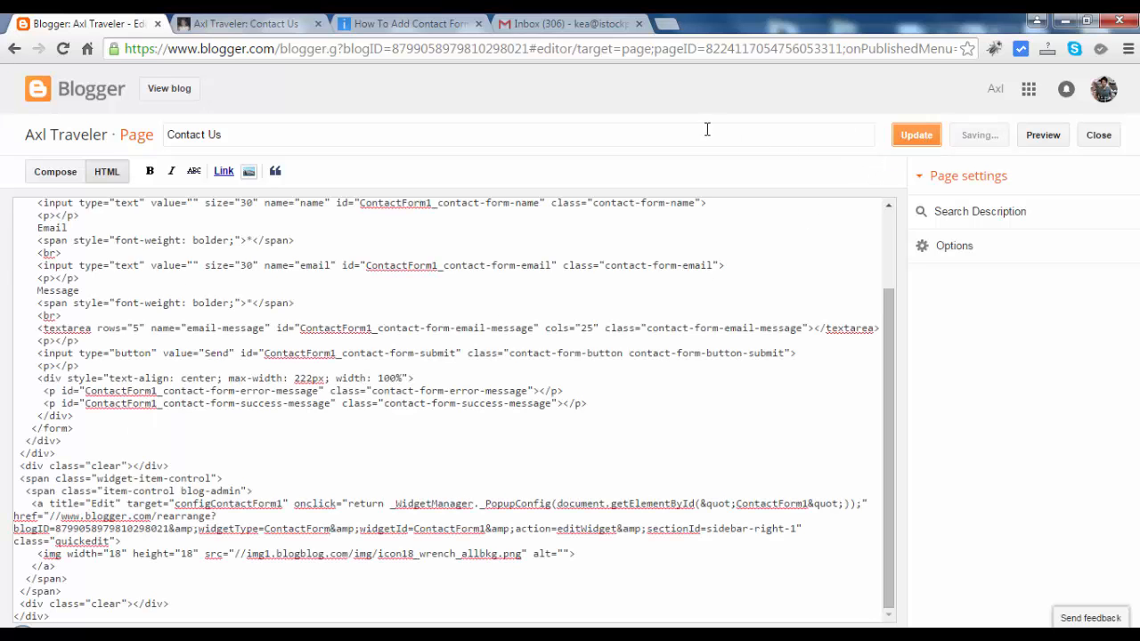
pyautogui.click(1098, 135)
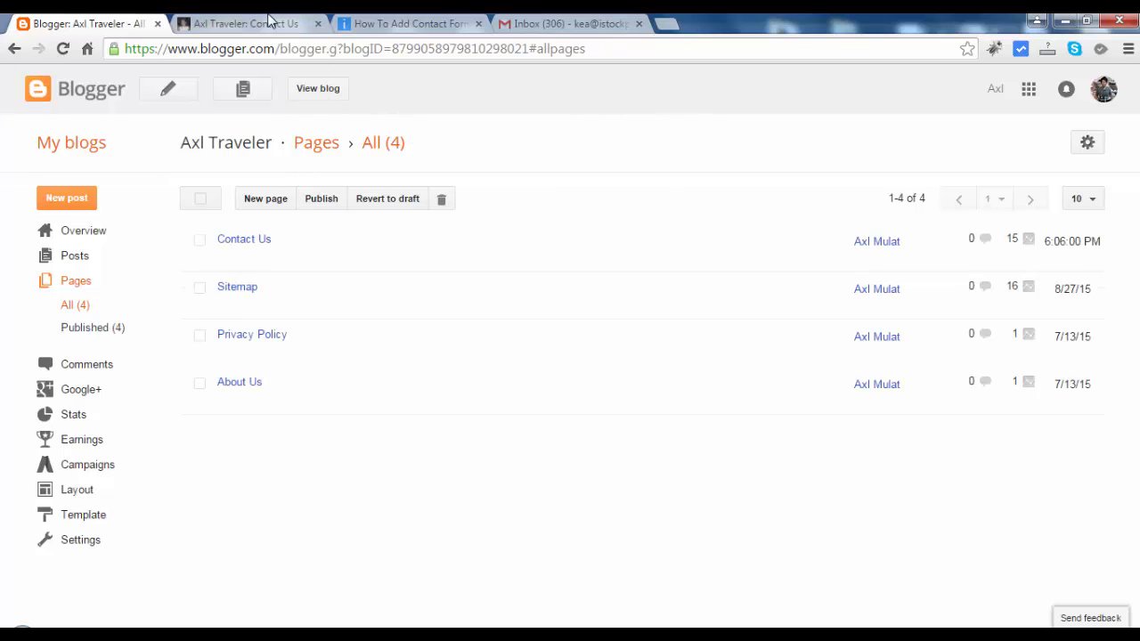
# - Reload the live Contact Us page and submit the form empty, getting the valid-email warning
pyautogui.click(240, 23)
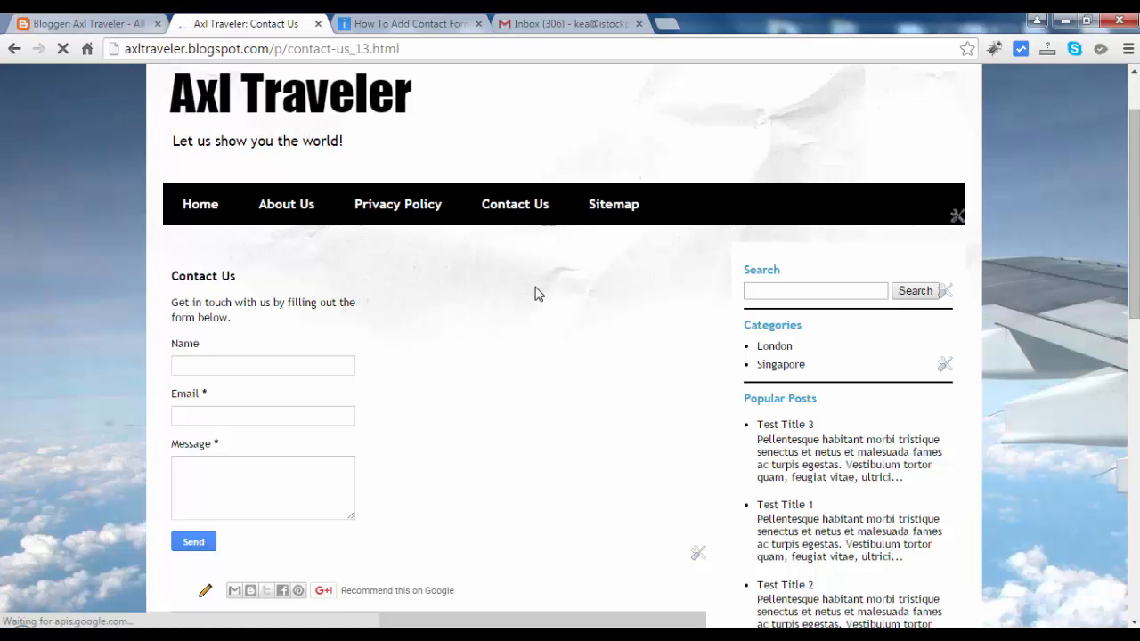
pyautogui.scroll(-3)
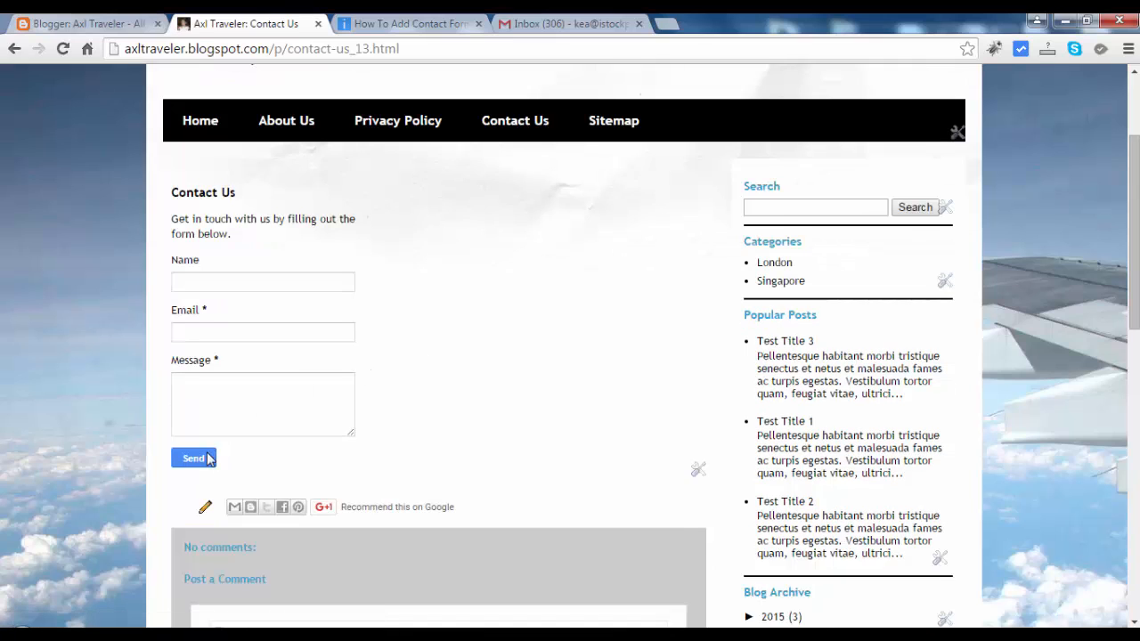
pyautogui.click(194, 458)
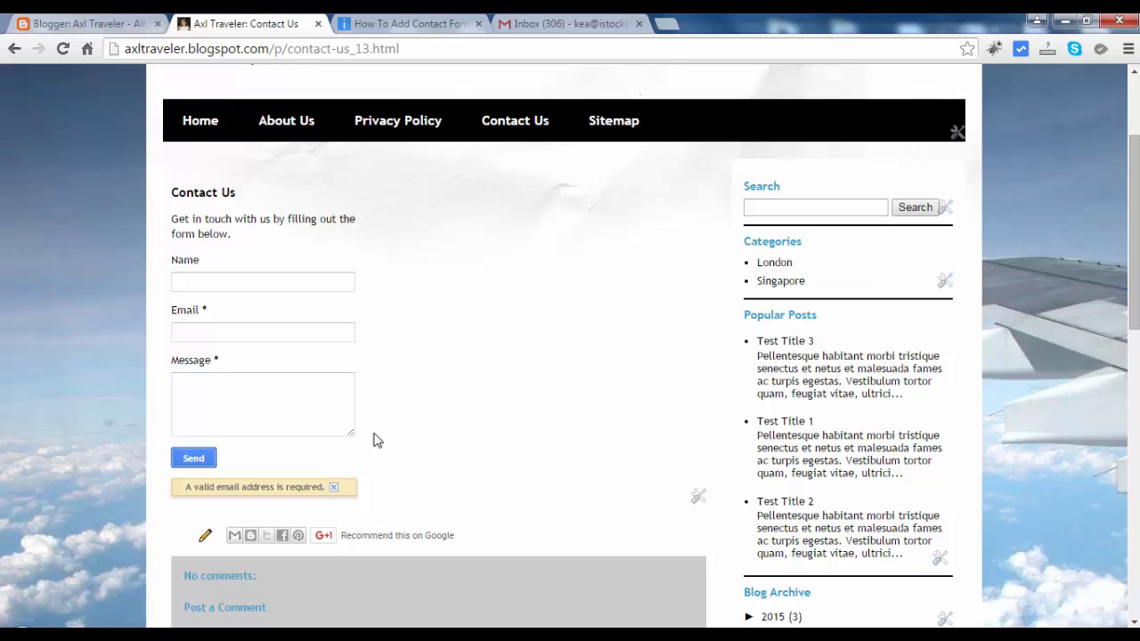
pyautogui.moveTo(508, 445)
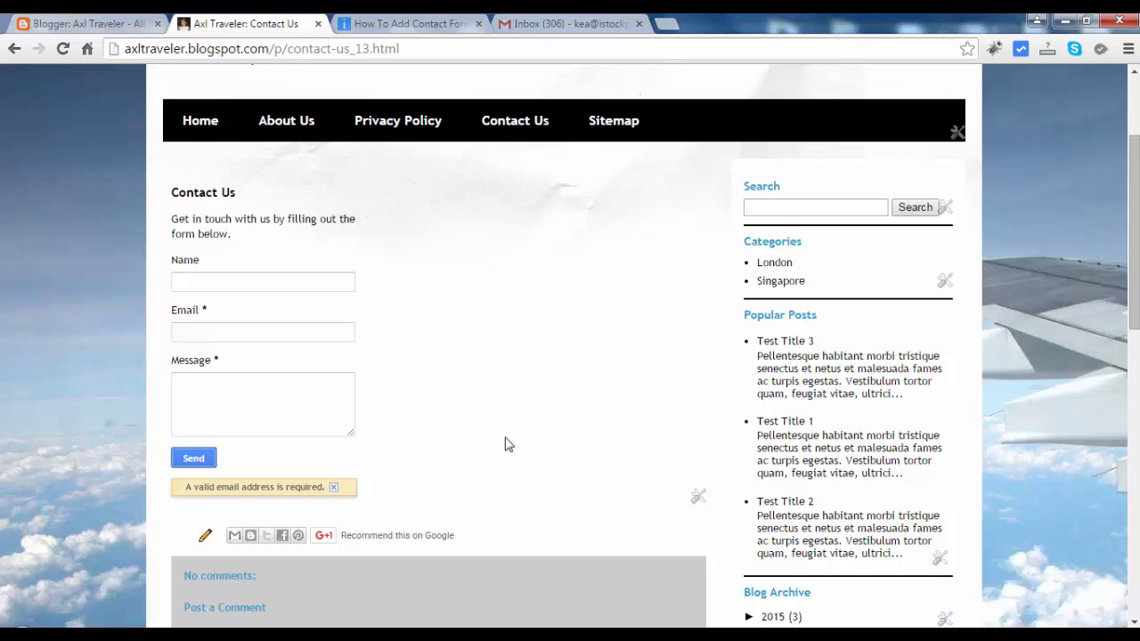
pyautogui.moveTo(513, 320)
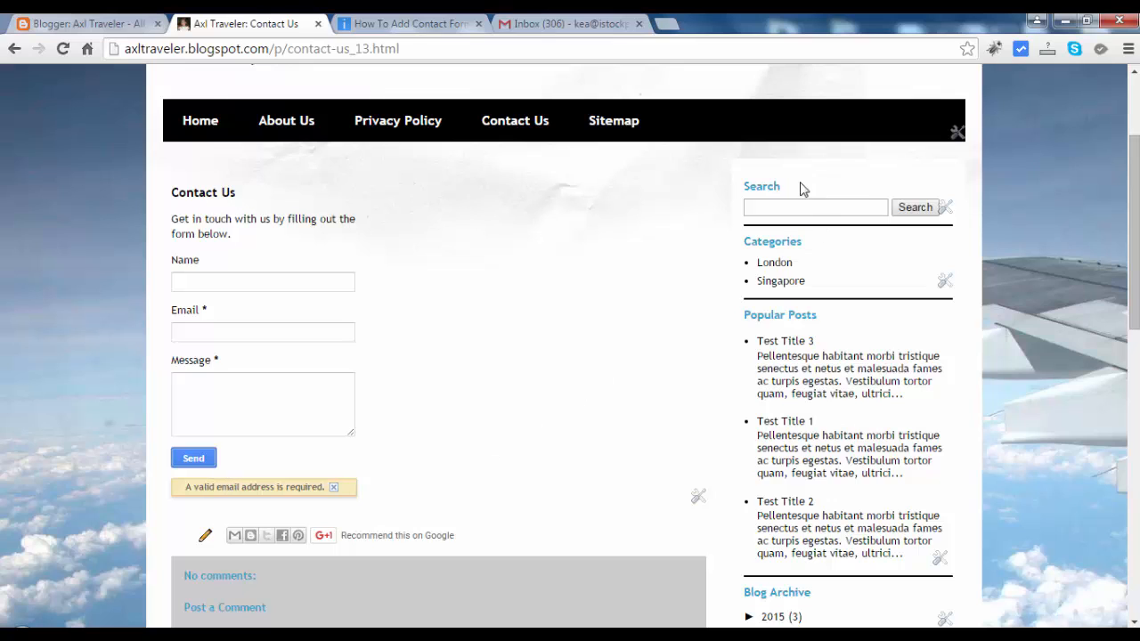
pyautogui.moveTo(316, 196)
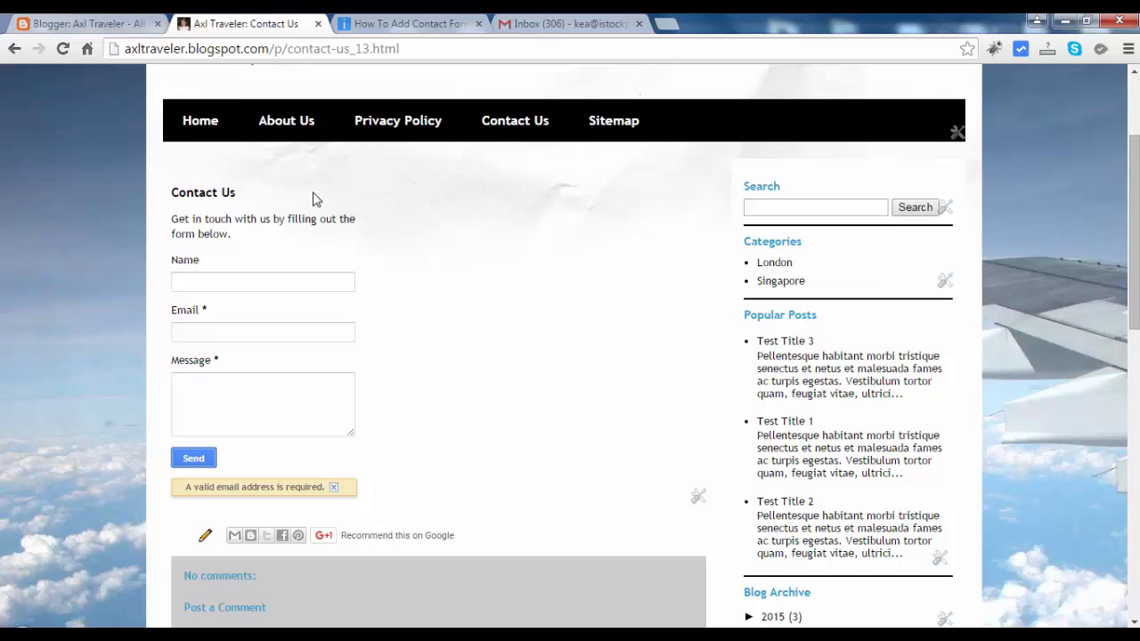
# - Send a test message with name 'axl' and a test@ email through the form, then check Gmail
pyautogui.click(263, 282)
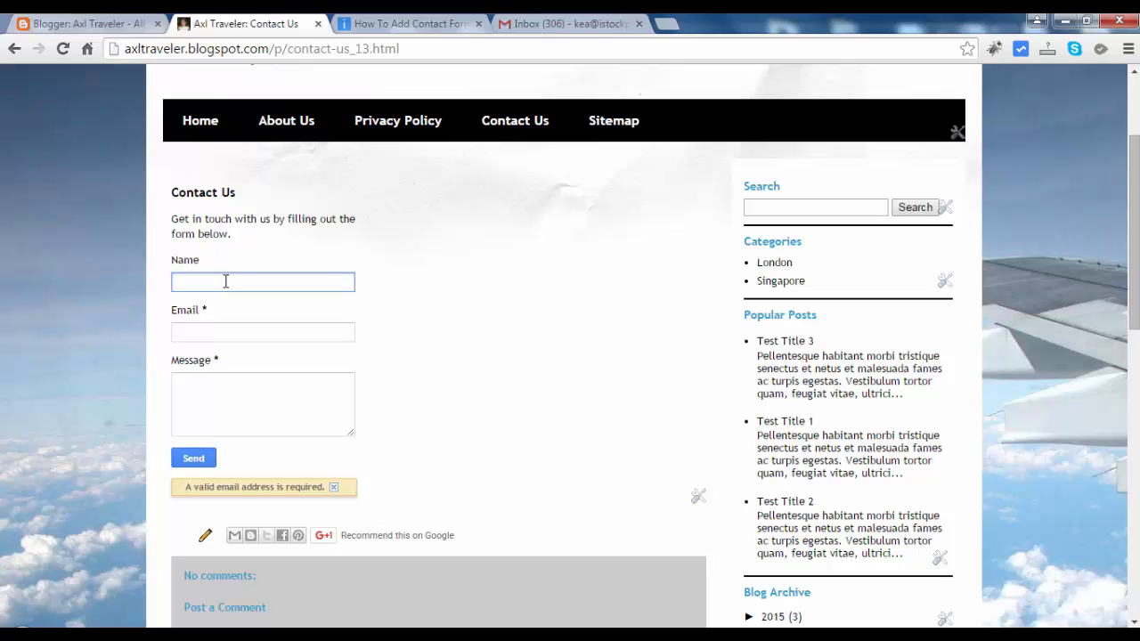
pyautogui.write('axl')
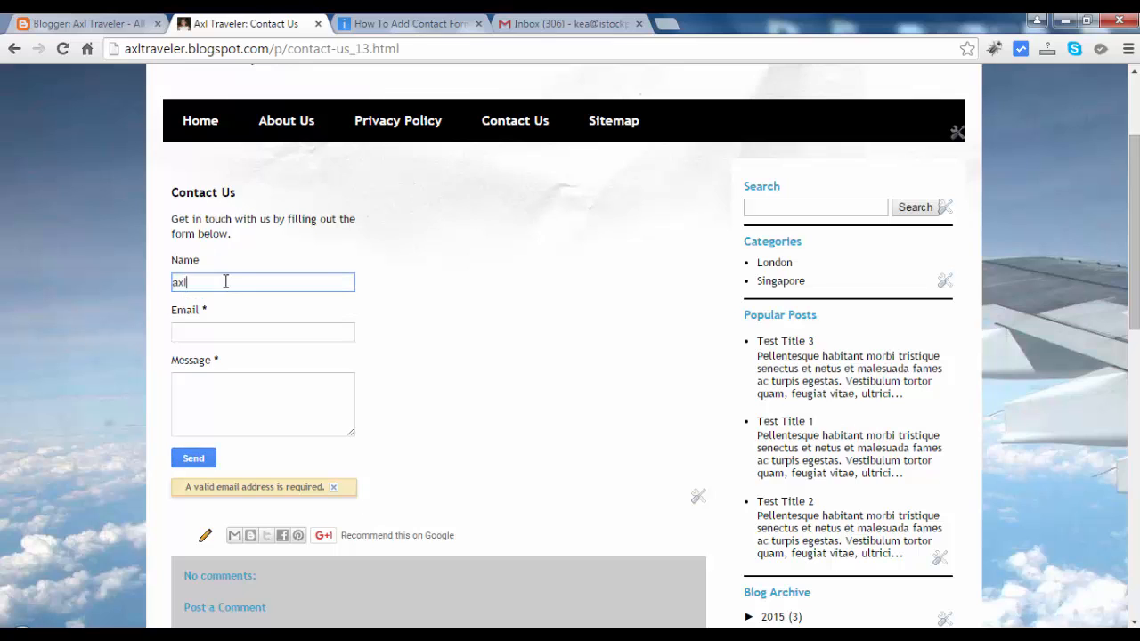
pyautogui.write('test@')
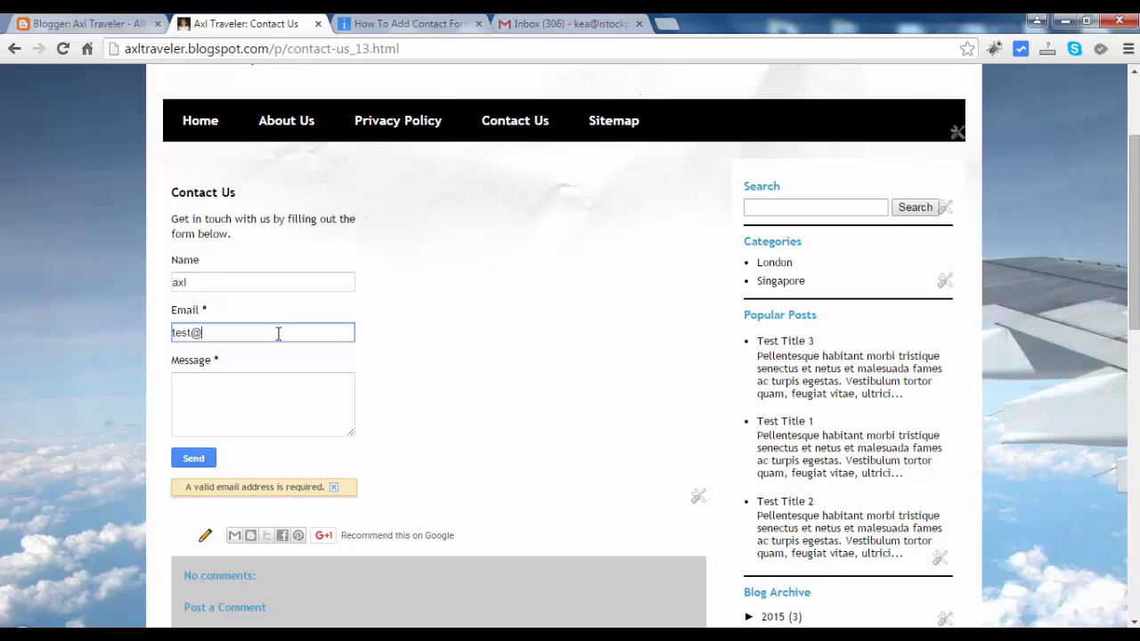
pyautogui.write('test.com')
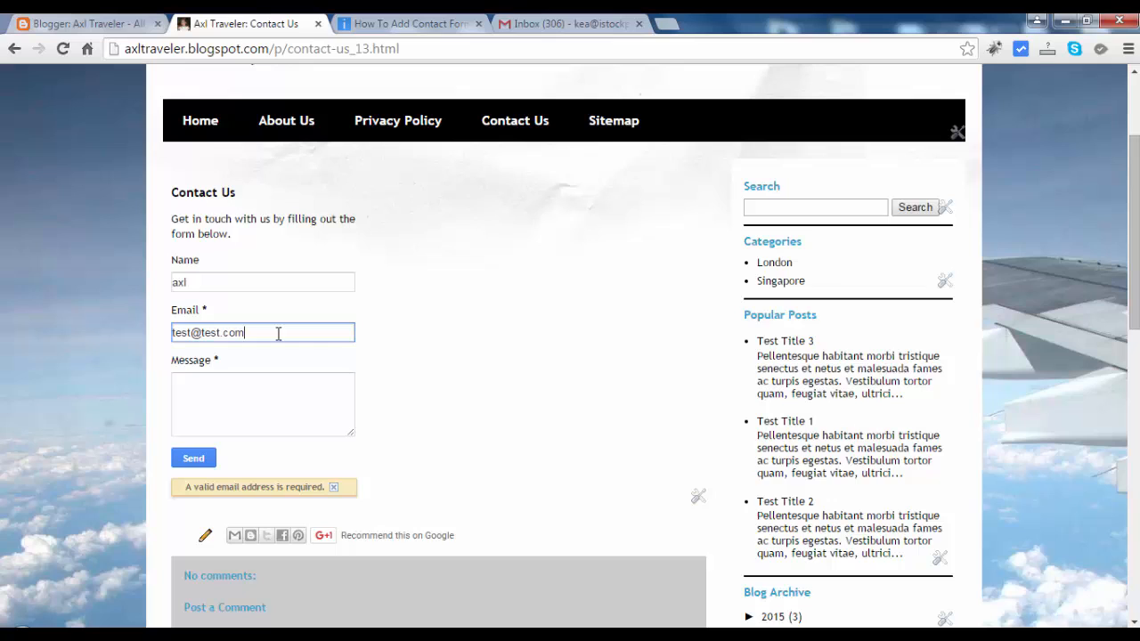
pyautogui.write('test')
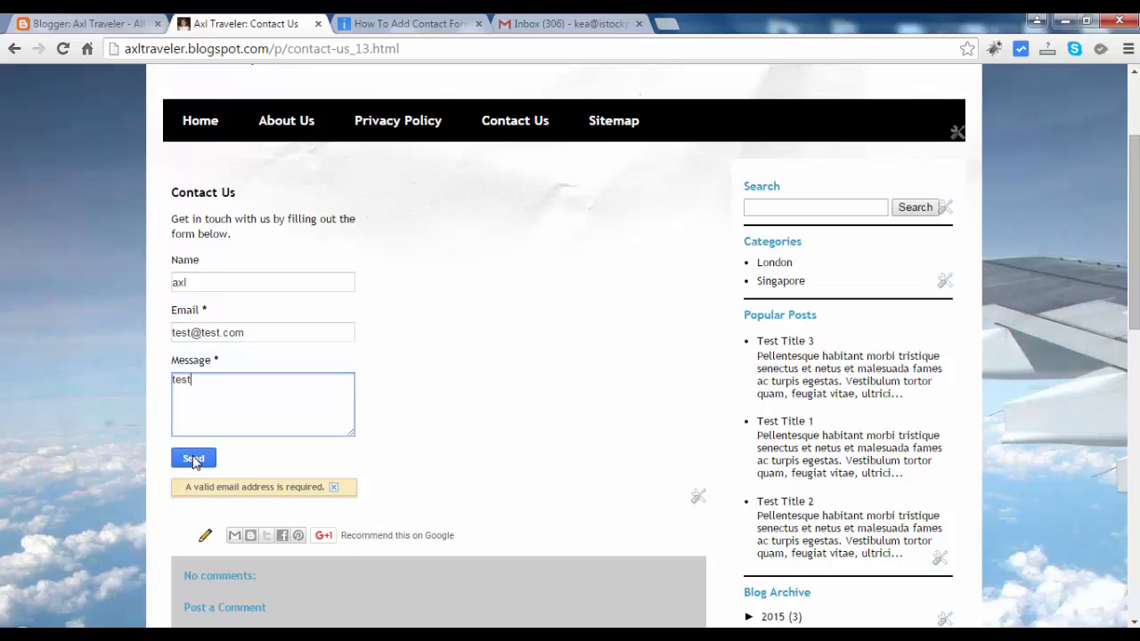
pyautogui.click(193, 458)
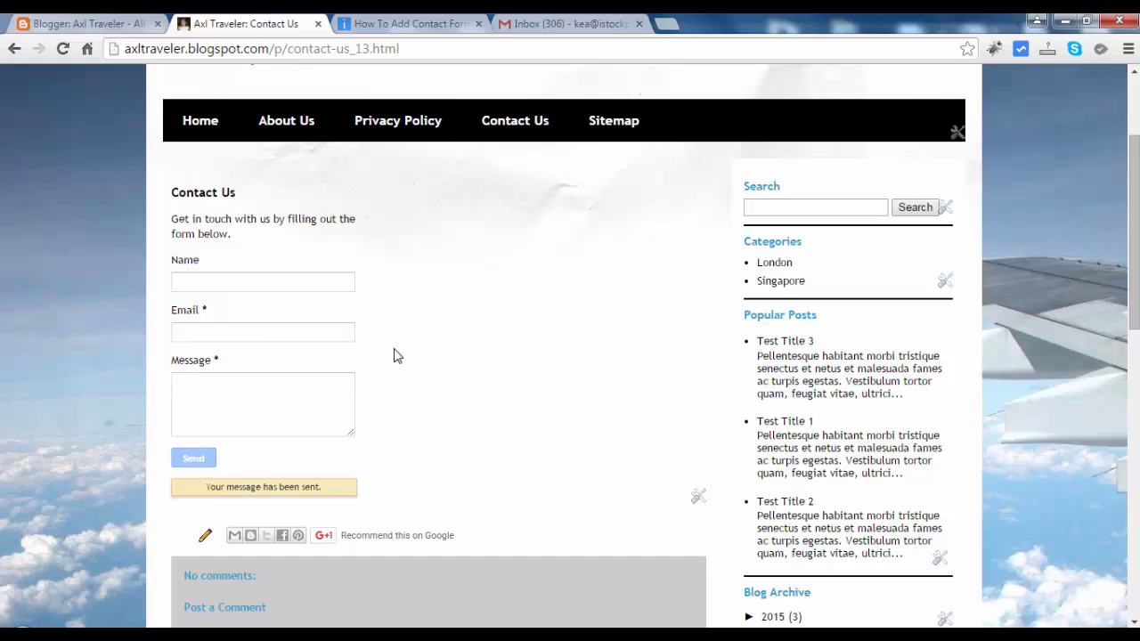
pyautogui.moveTo(413, 336)
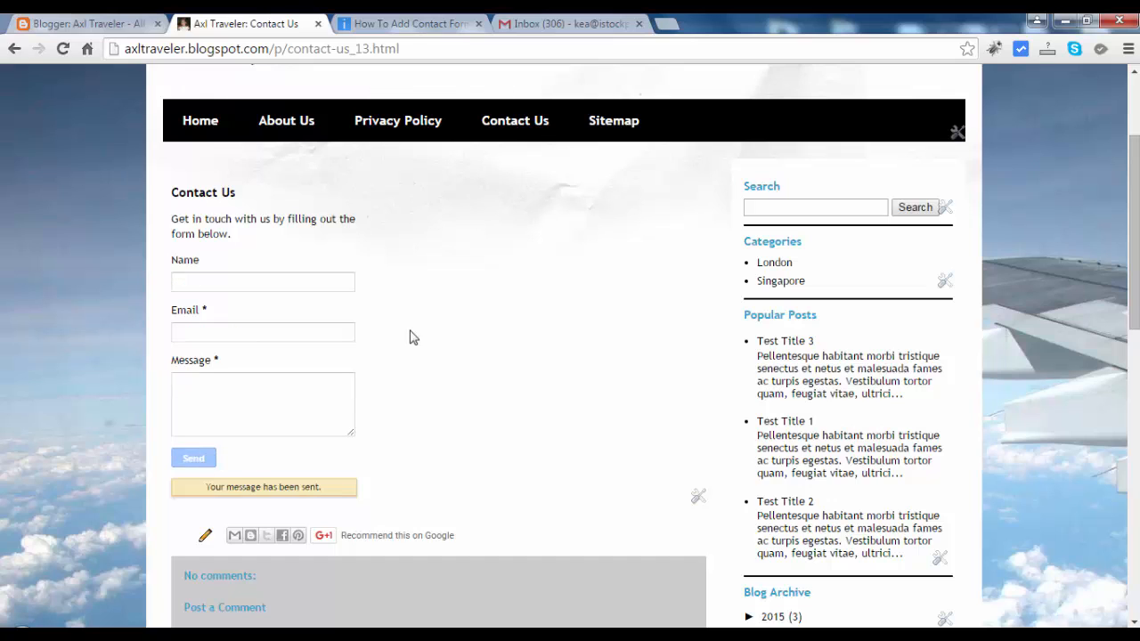
pyautogui.click(570, 23)
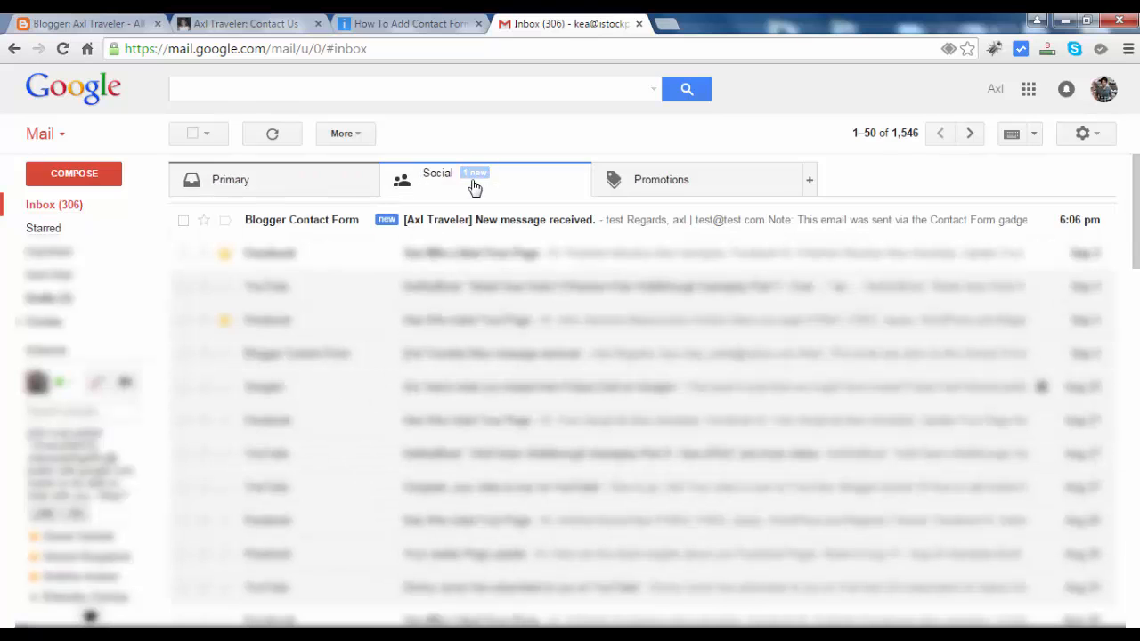
# - Read the Blogger Contact Form email in Gmail and return to the Contact Us page
pyautogui.click(499, 220)
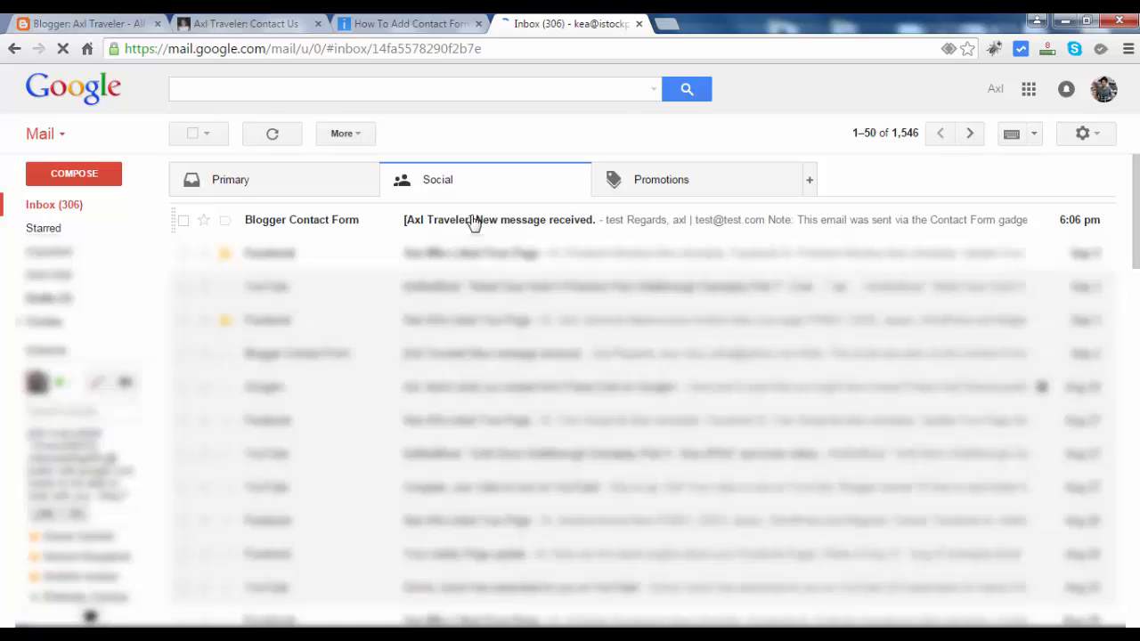
pyautogui.click(499, 220)
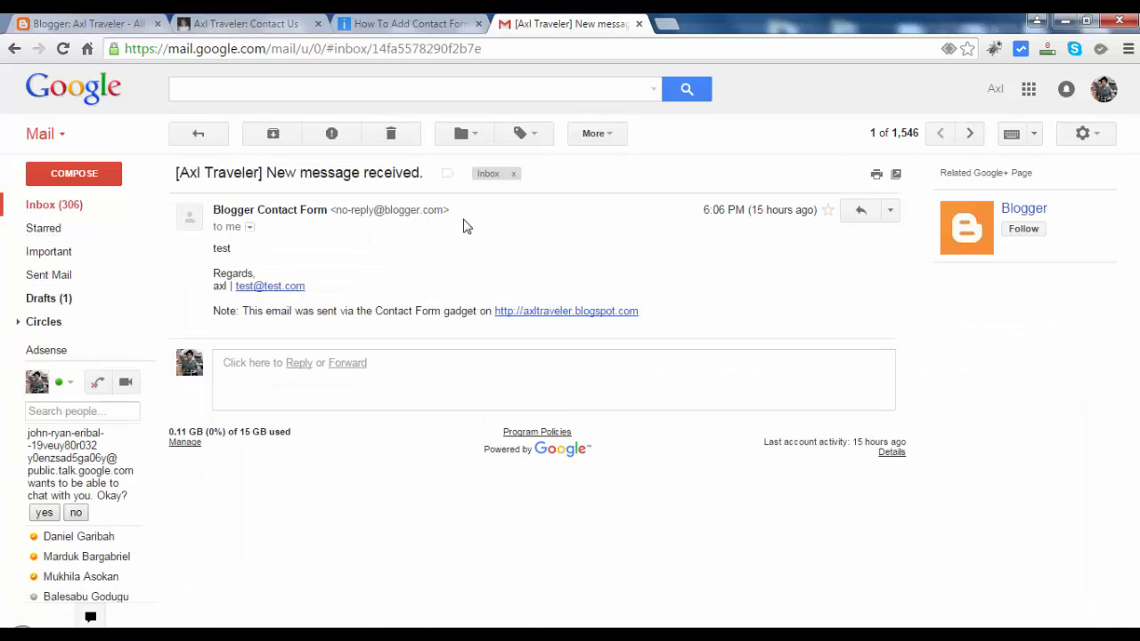
pyautogui.click(243, 23)
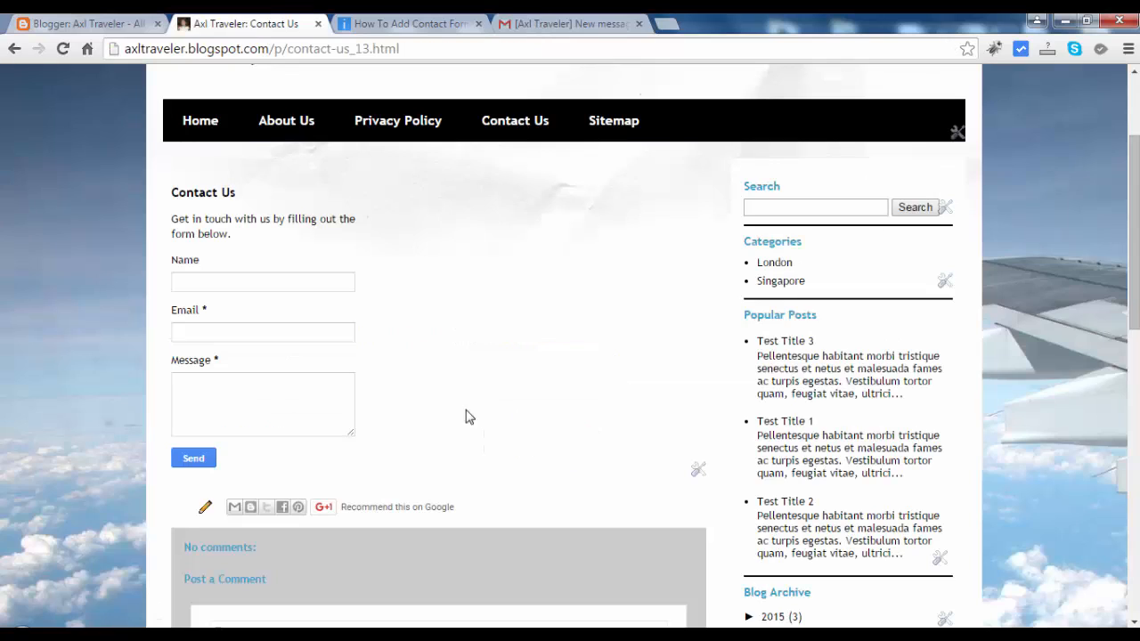